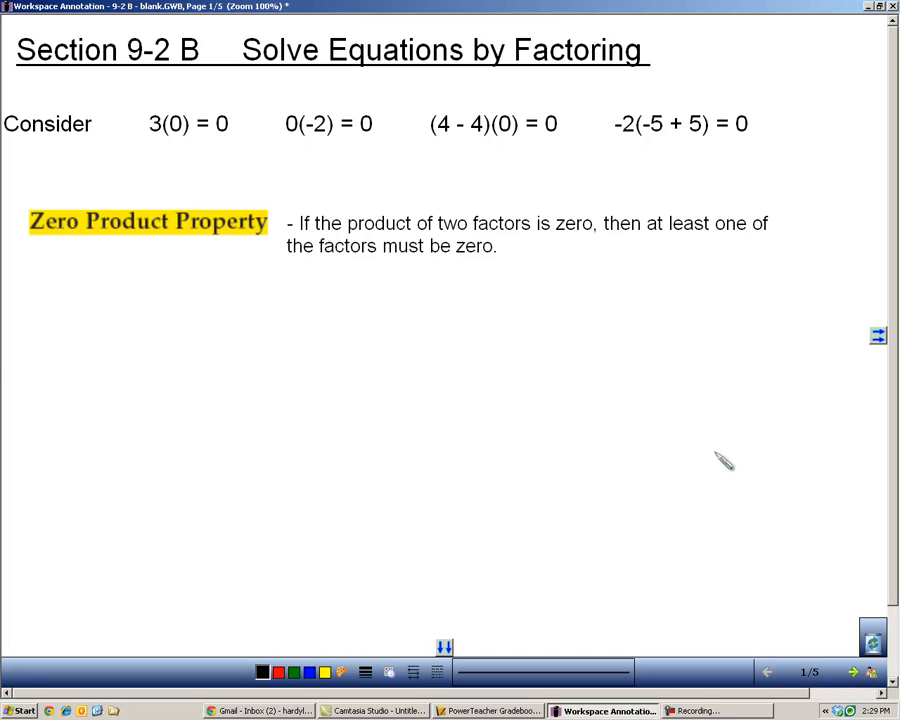
pyautogui.moveTo(826, 224)
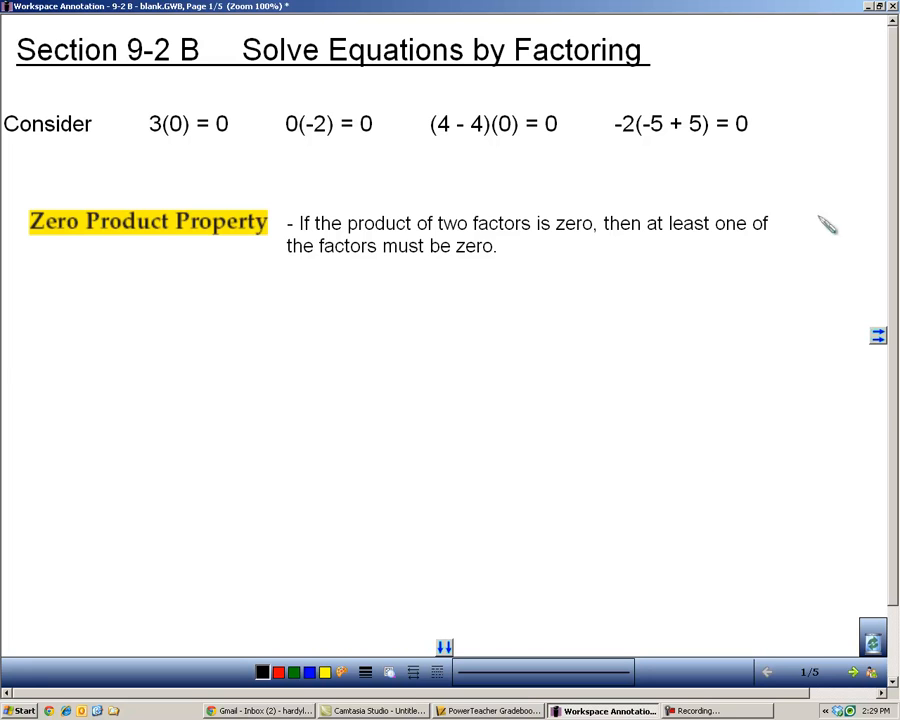
pyautogui.moveTo(195, 200)
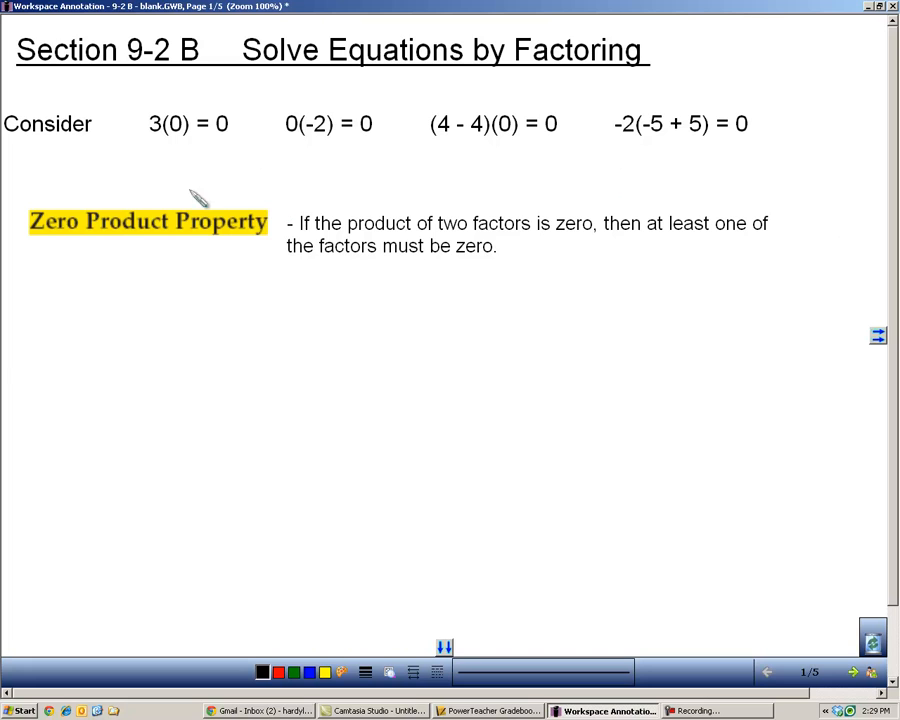
pyautogui.moveTo(210, 285)
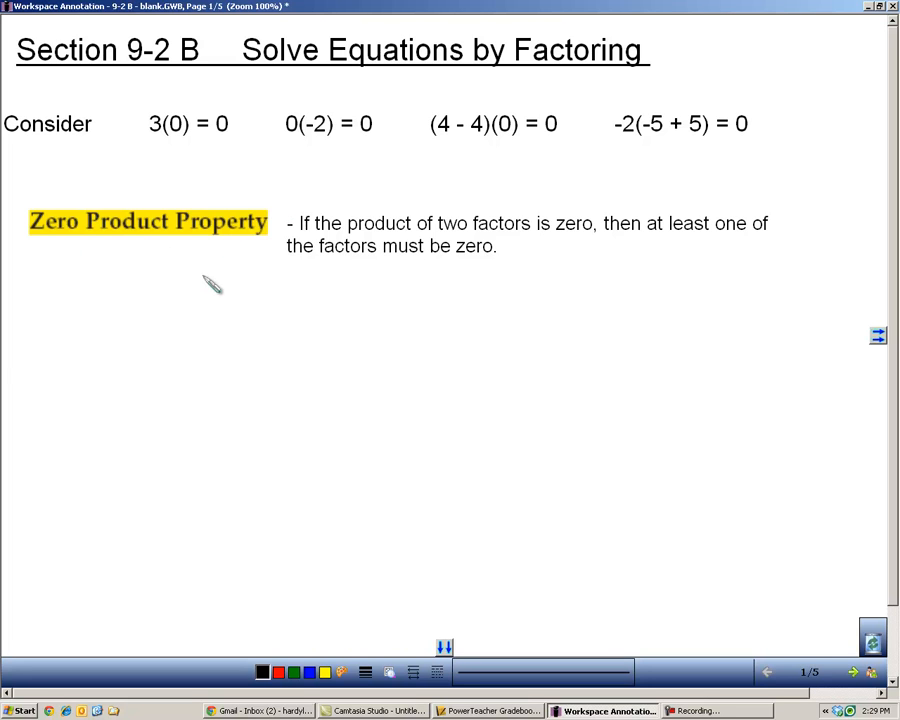
pyautogui.moveTo(242, 140)
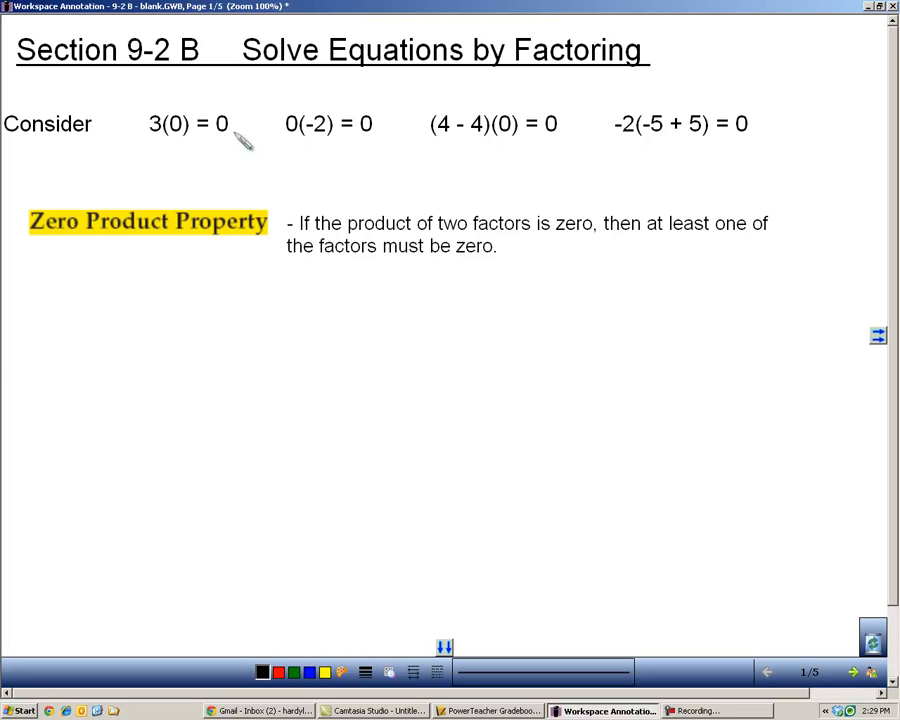
pyautogui.moveTo(168, 135)
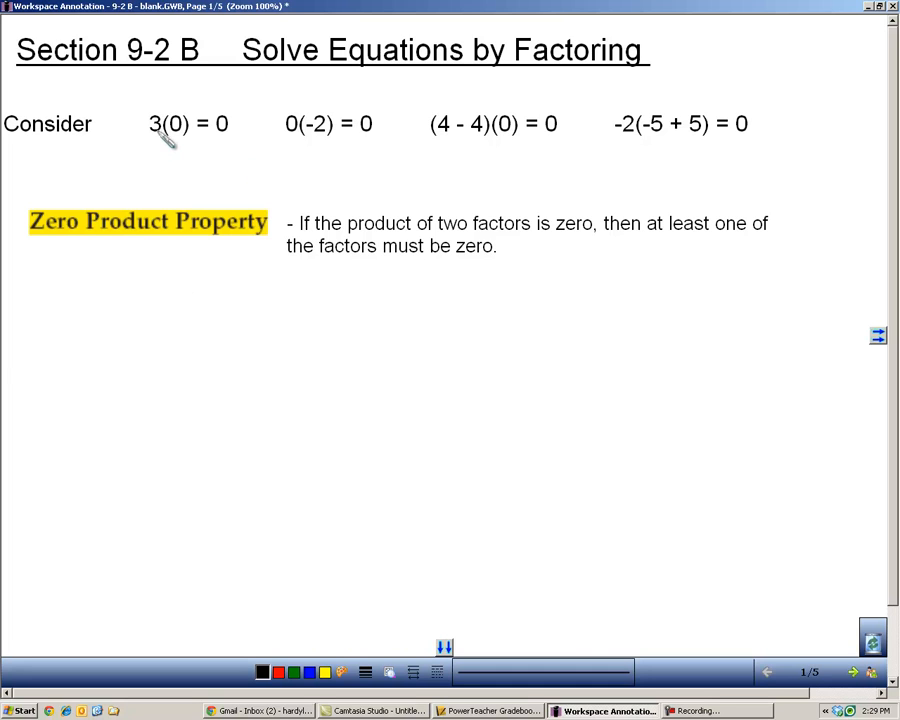
pyautogui.moveTo(232, 160)
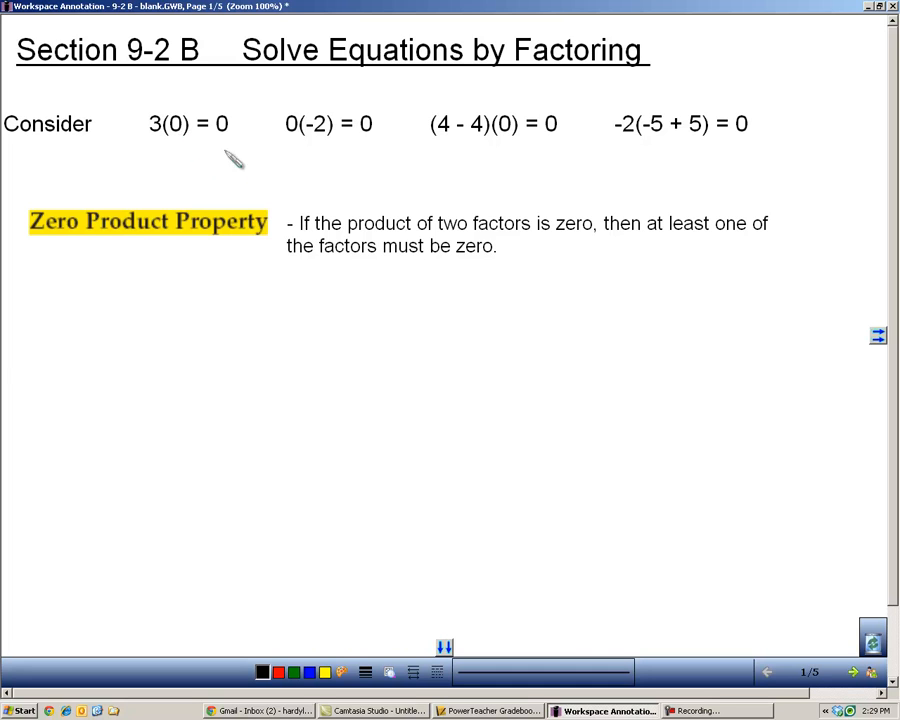
pyautogui.moveTo(390, 170)
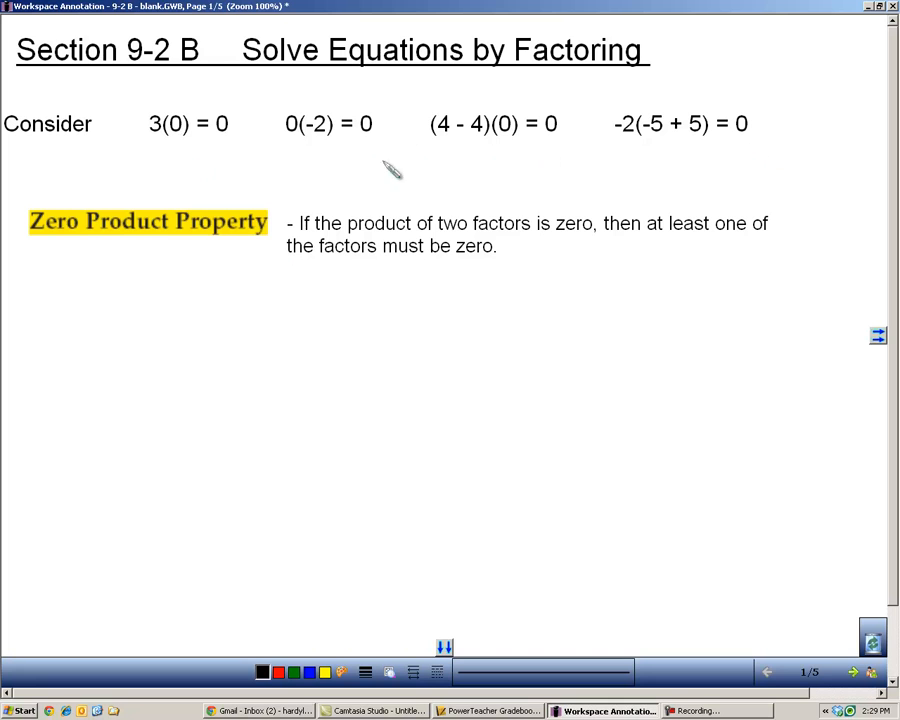
pyautogui.moveTo(540, 145)
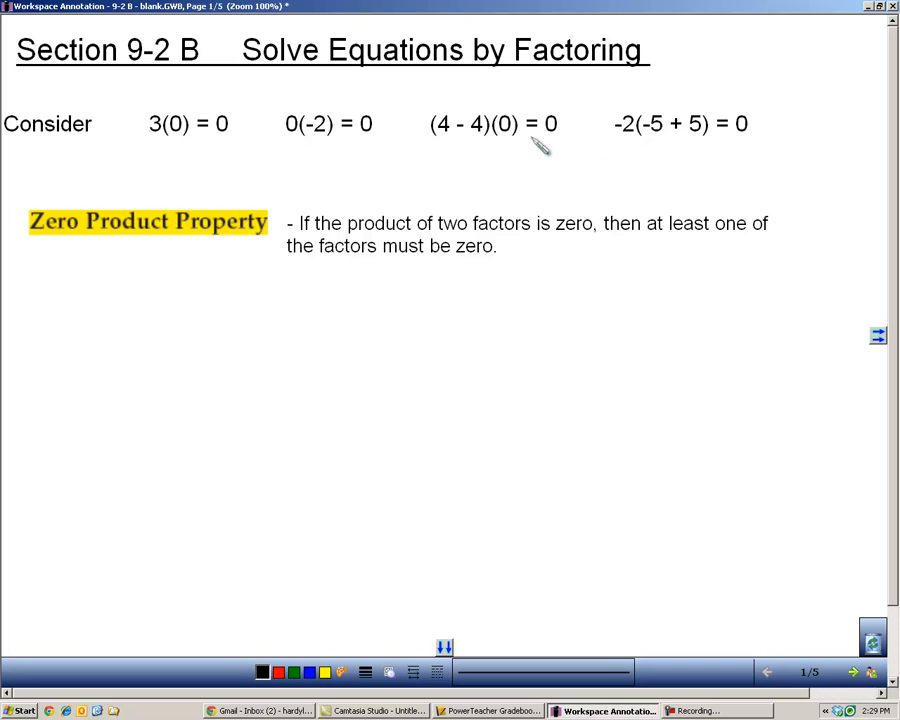
pyautogui.moveTo(695, 148)
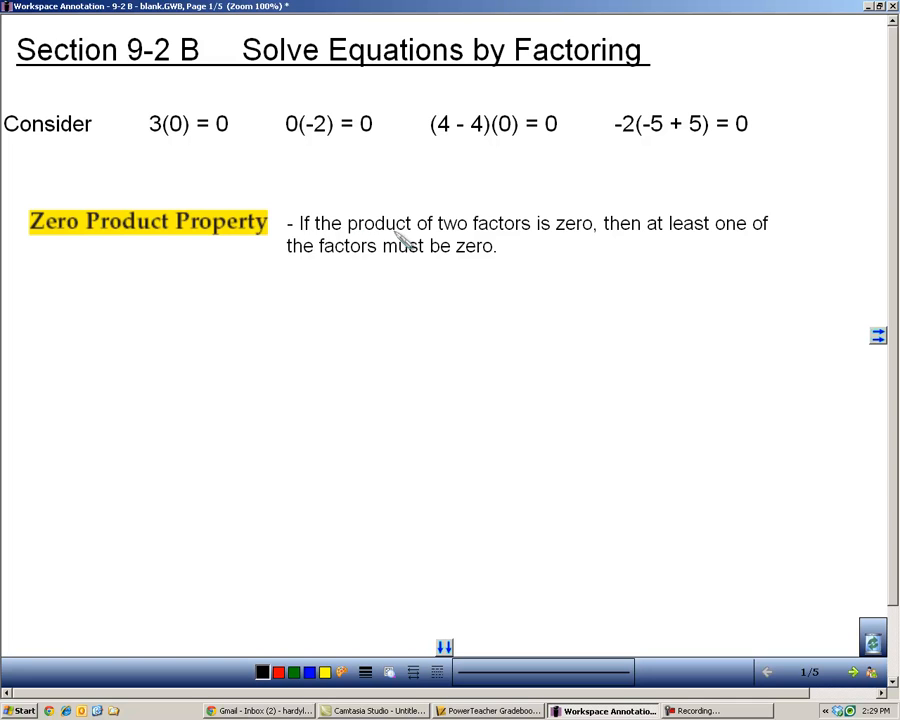
pyautogui.moveTo(567, 260)
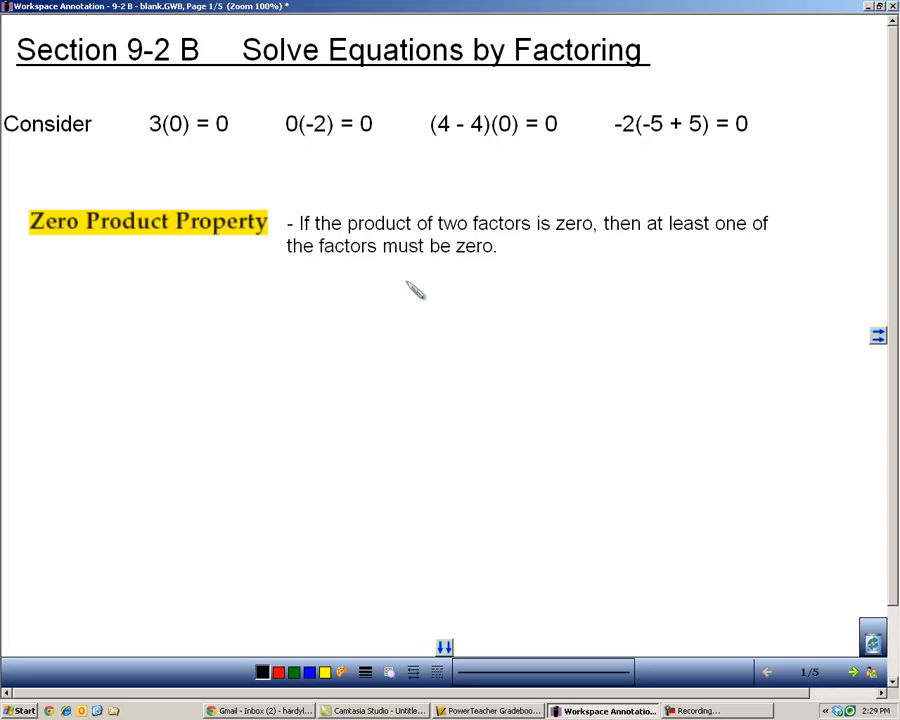
# Handwrite ab = 0 under the definition, then the a = 0 and b = 0 cases
pyautogui.moveTo(150, 320); pyautogui.dragTo(170, 345)
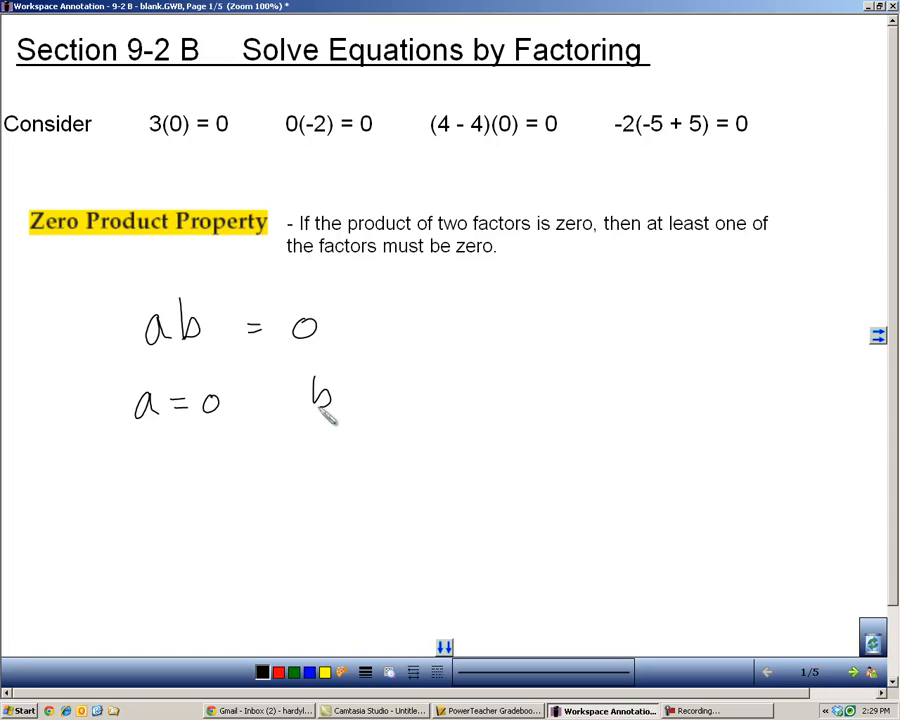
pyautogui.moveTo(340, 400); pyautogui.dragTo(400, 400)
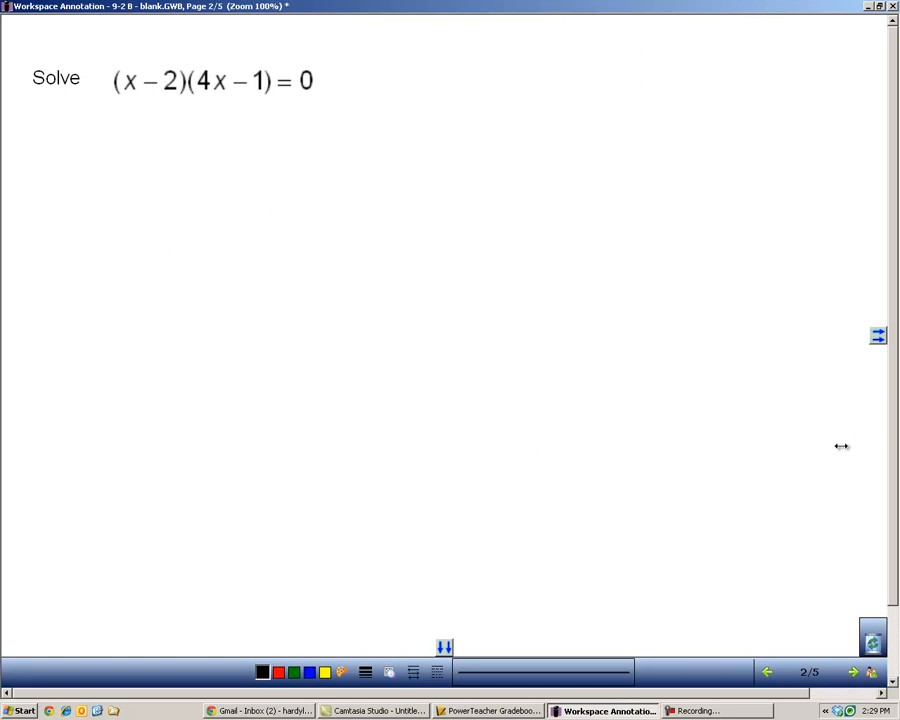
pyautogui.moveTo(185, 160)
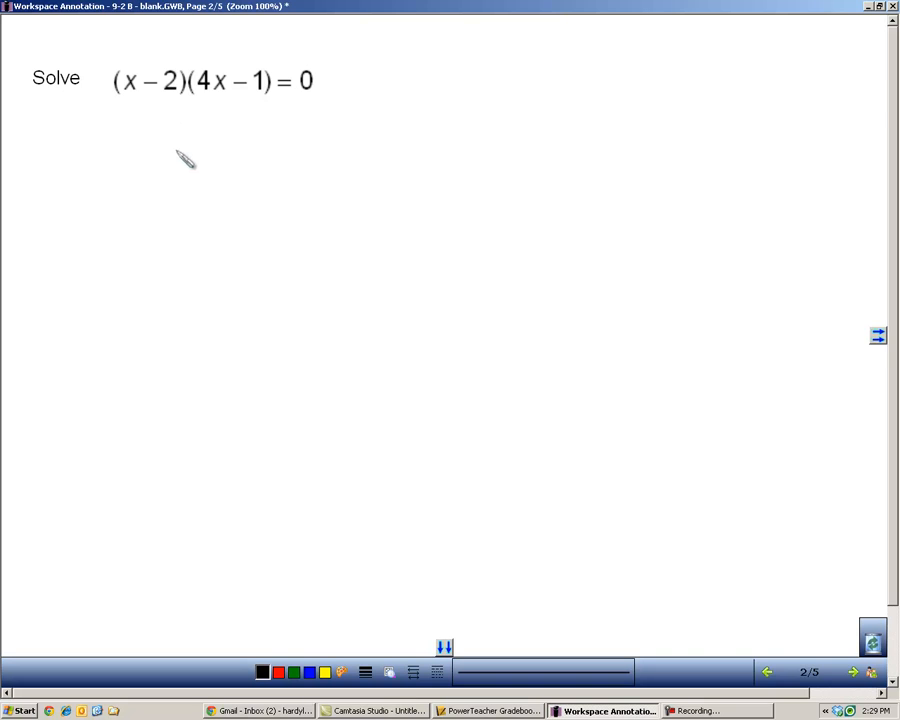
pyautogui.moveTo(150, 100)
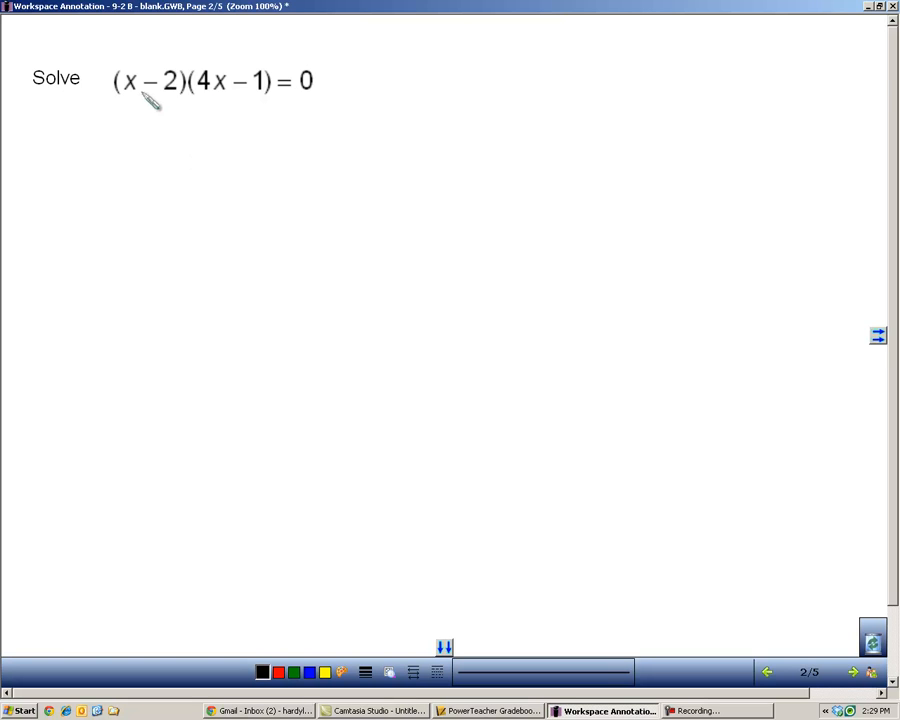
pyautogui.moveTo(245, 113)
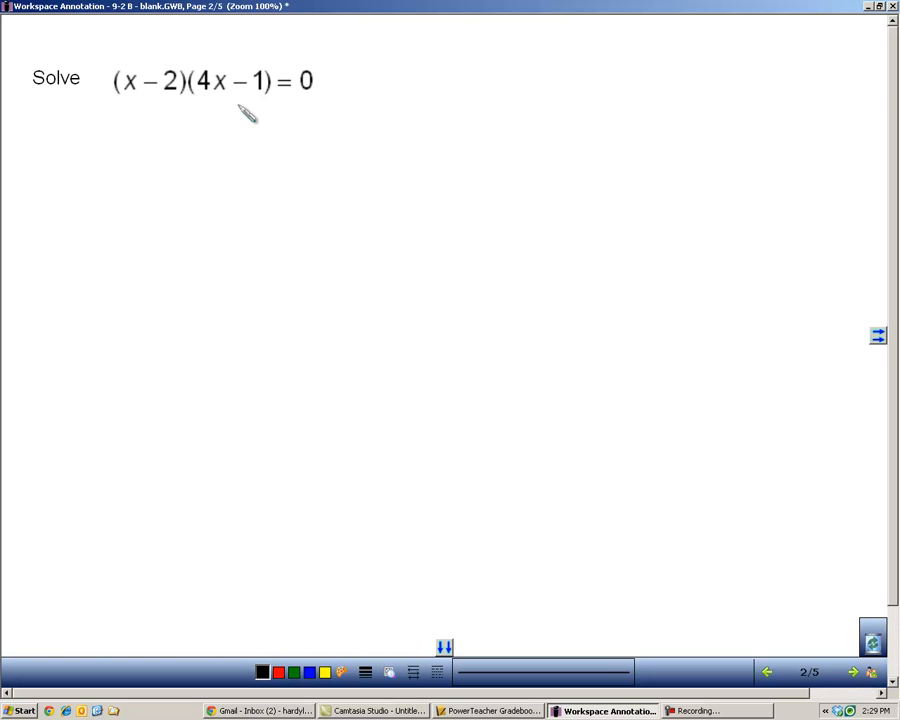
pyautogui.moveTo(95, 157)
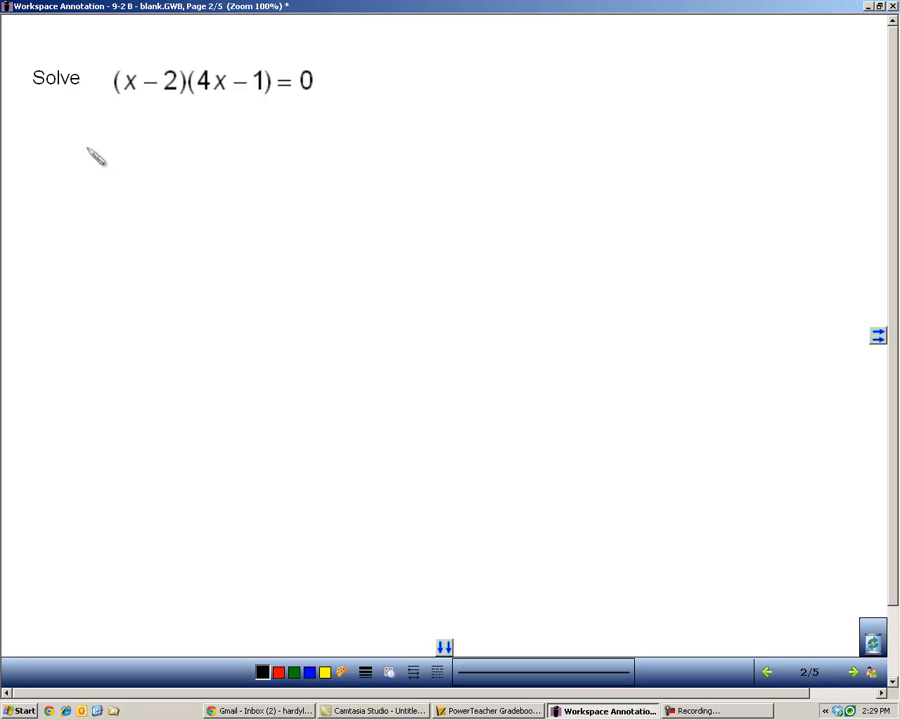
# Write x − 2 = 0 and 4x − 1 = 0, solve to x = 2 and x = 1/4, then go to page 3
pyautogui.moveTo(90, 160); pyautogui.dragTo(160, 150)
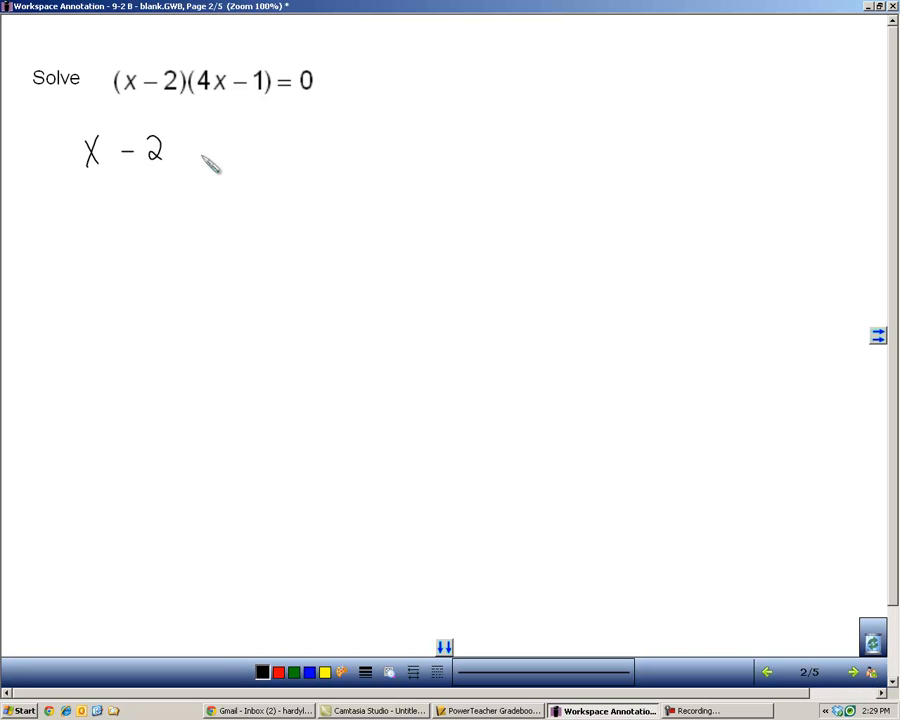
pyautogui.moveTo(190, 150); pyautogui.dragTo(240, 152)
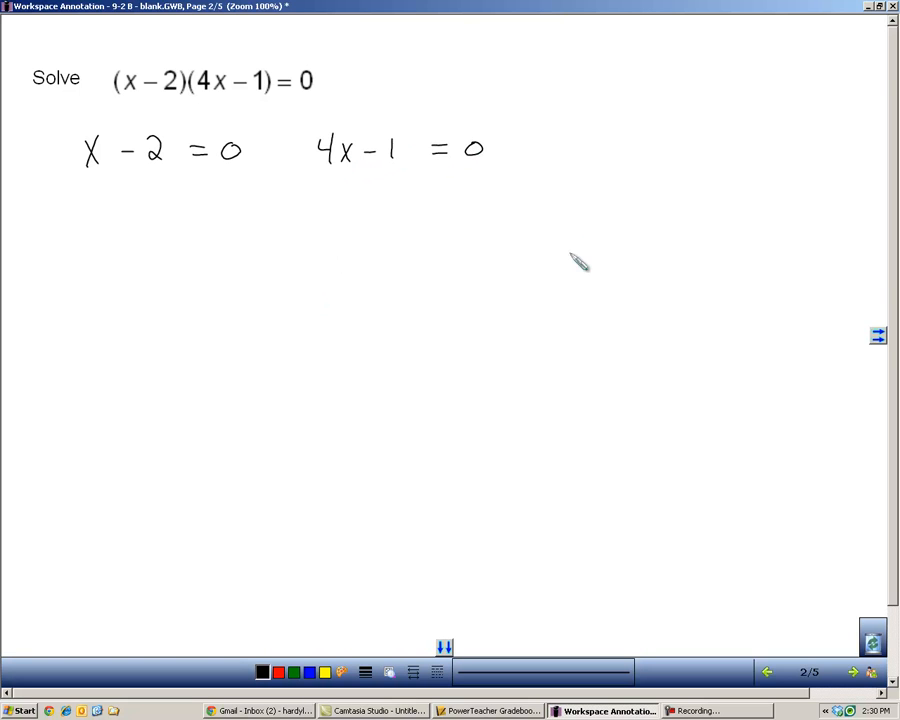
pyautogui.moveTo(152, 175)
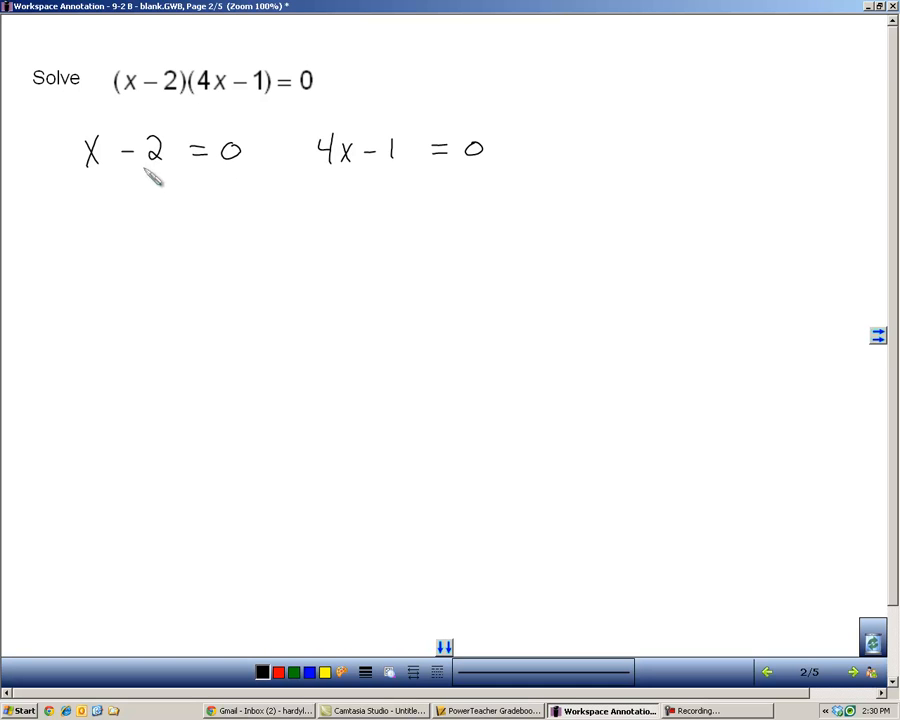
pyautogui.moveTo(115, 185)
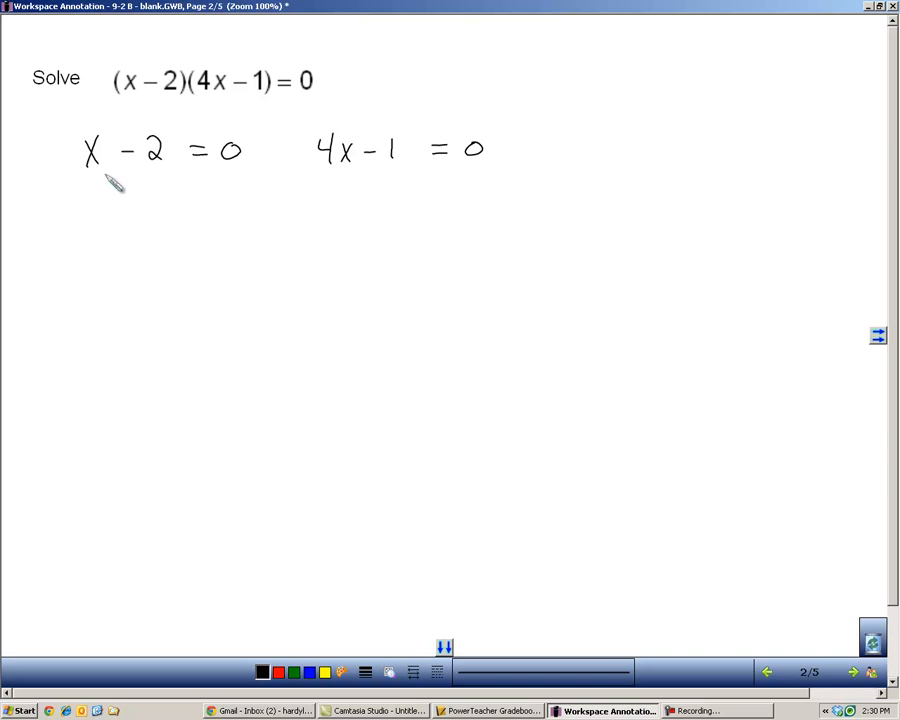
pyautogui.moveTo(210, 180)
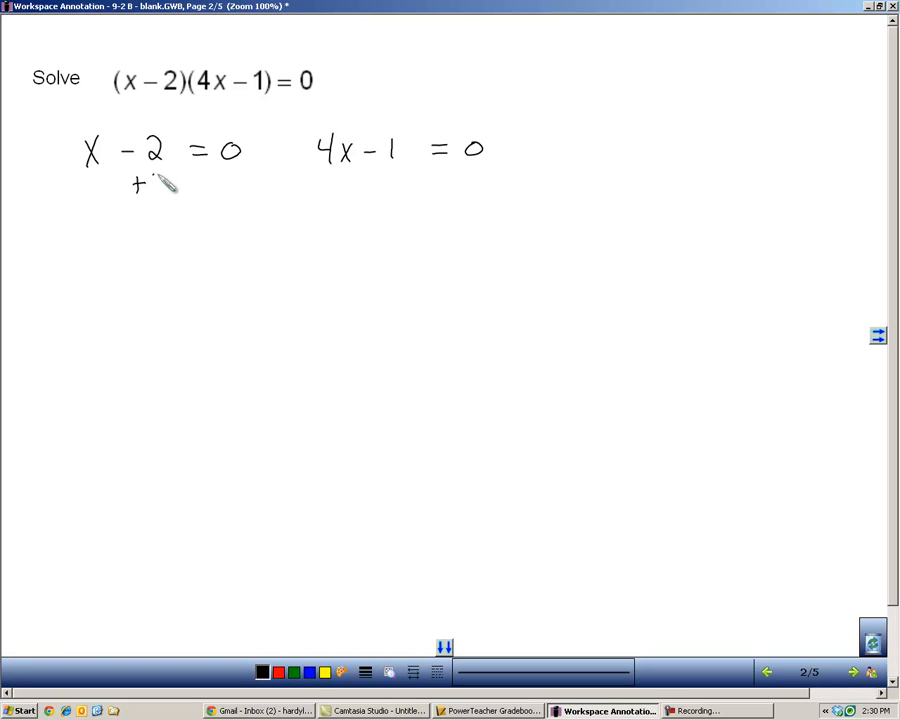
pyautogui.moveTo(140, 185); pyautogui.dragTo(245, 185)
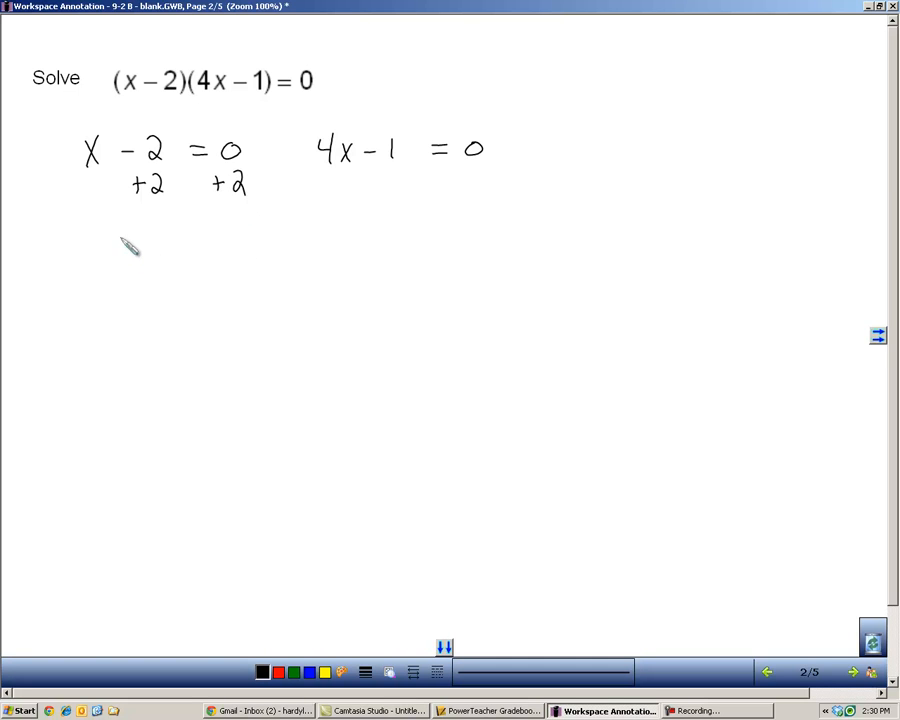
pyautogui.moveTo(120, 243); pyautogui.dragTo(215, 245)
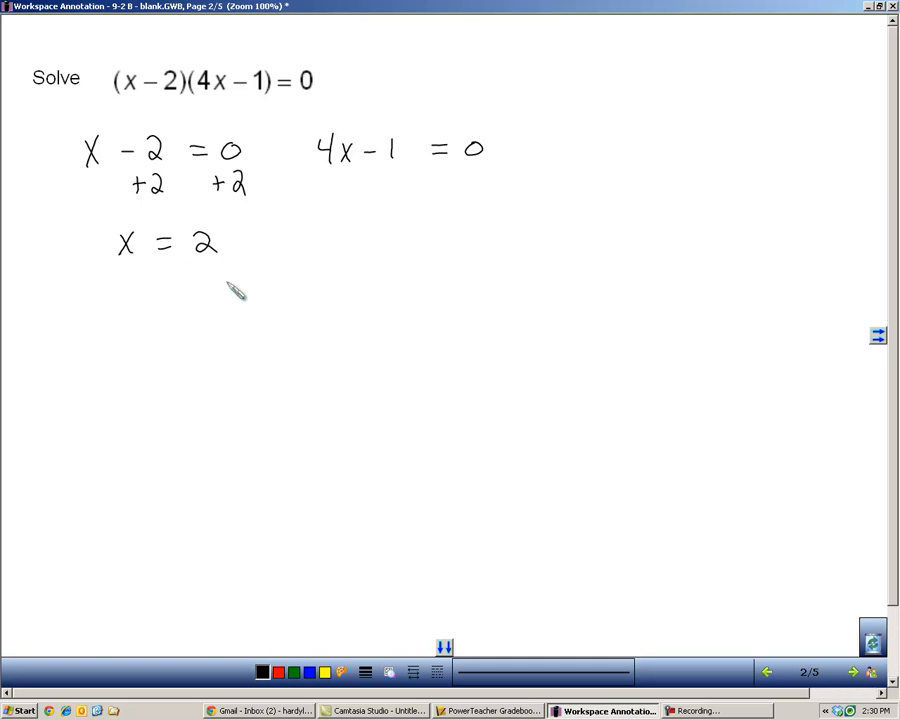
pyautogui.moveTo(388, 178)
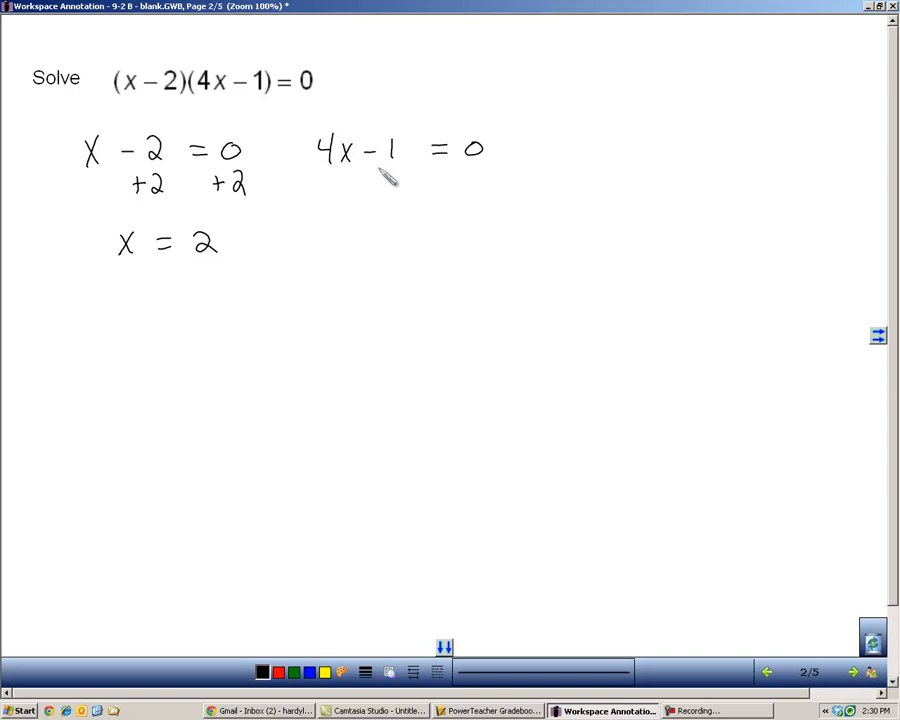
pyautogui.moveTo(375, 182); pyautogui.dragTo(490, 182)
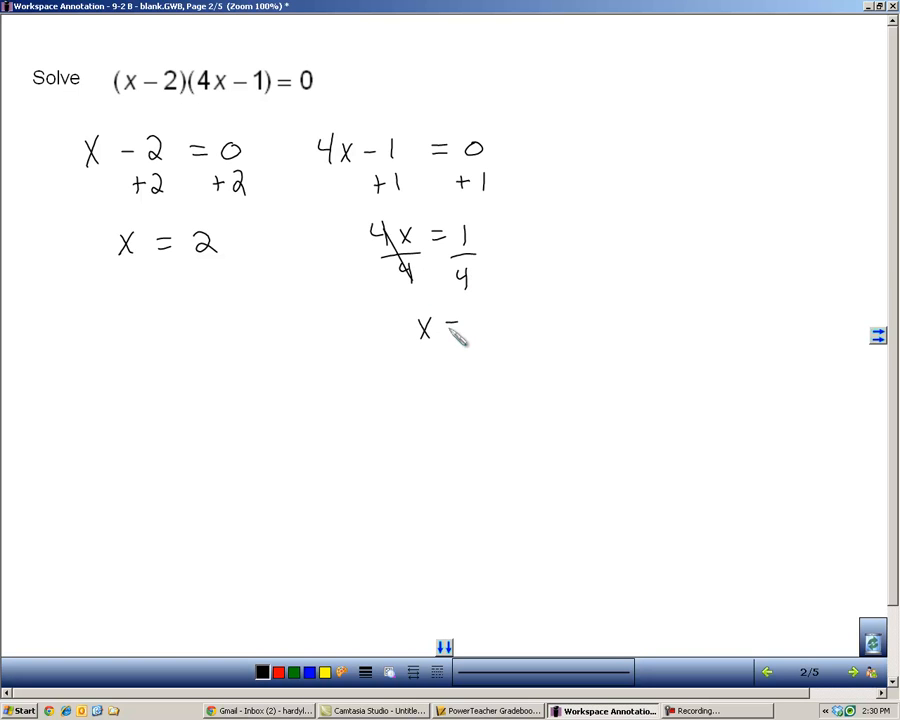
pyautogui.moveTo(460, 330); pyautogui.dragTo(485, 350)
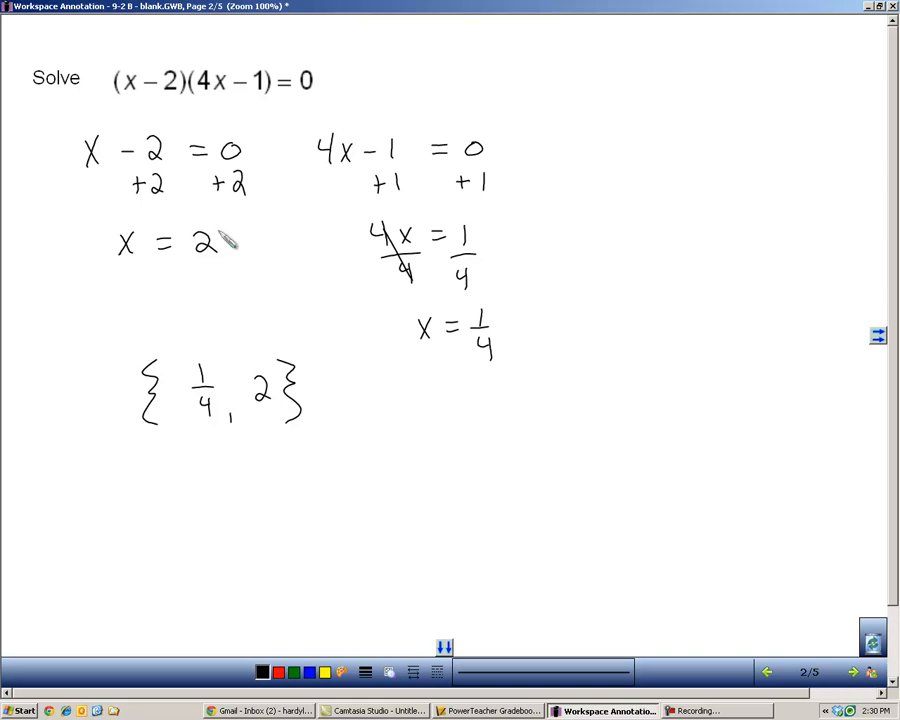
pyautogui.moveTo(415, 485)
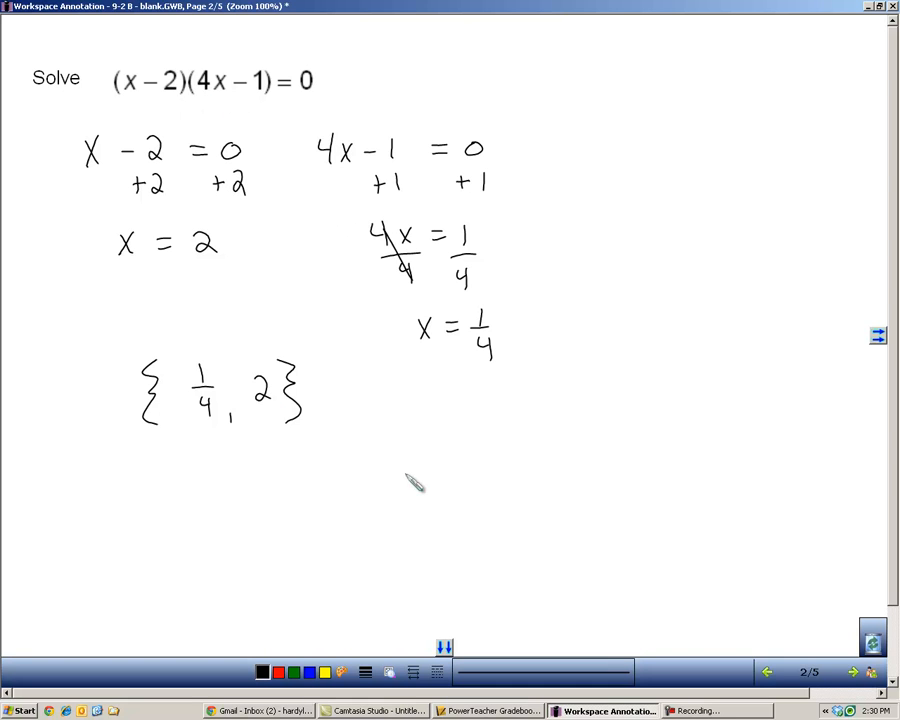
pyautogui.click(851, 671)
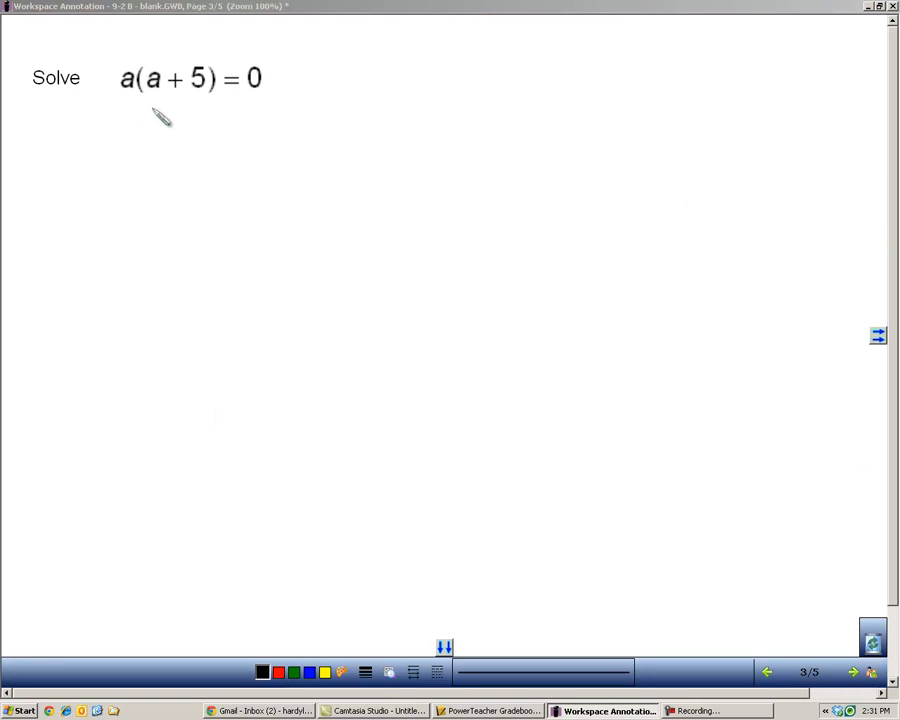
pyautogui.moveTo(165, 108)
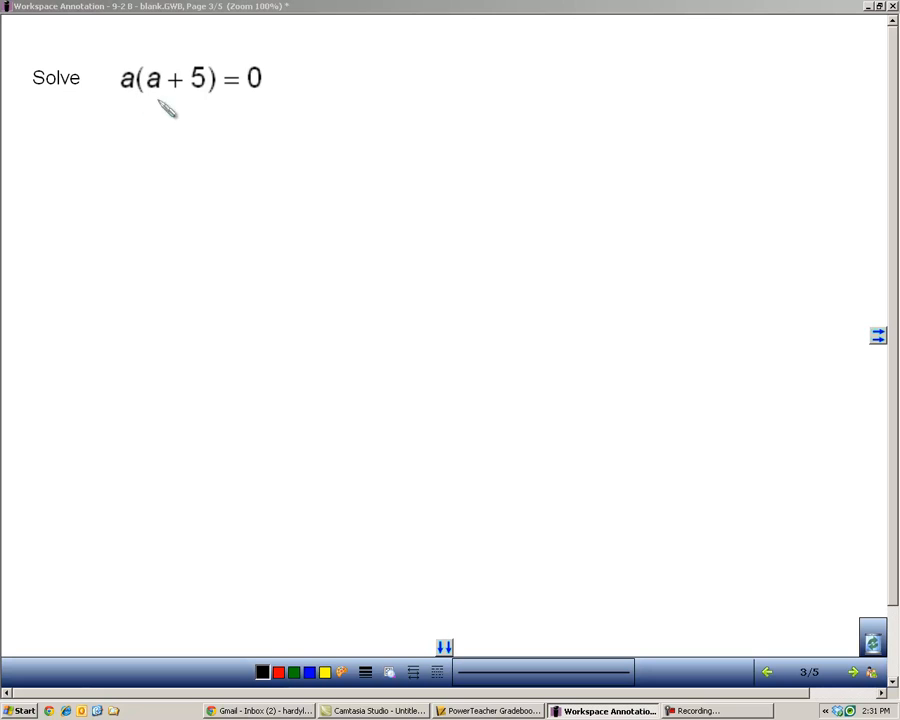
pyautogui.moveTo(300, 95)
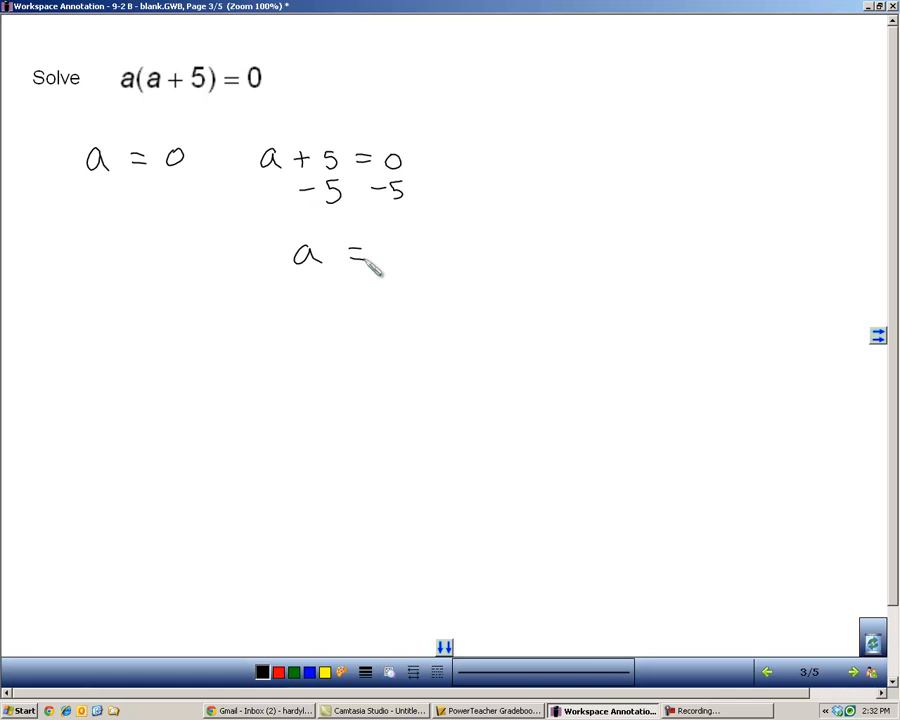
# Write a = −5 and the solution set {0, −5} for a(a+5) = 0
pyautogui.moveTo(375, 255); pyautogui.dragTo(410, 260)
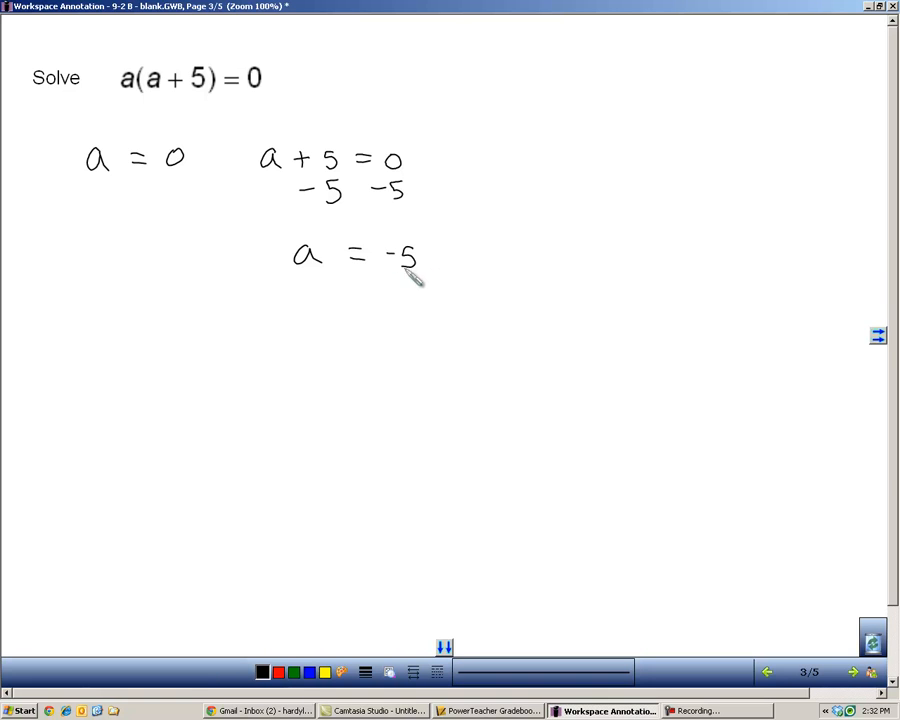
pyautogui.moveTo(135, 305); pyautogui.dragTo(145, 375)
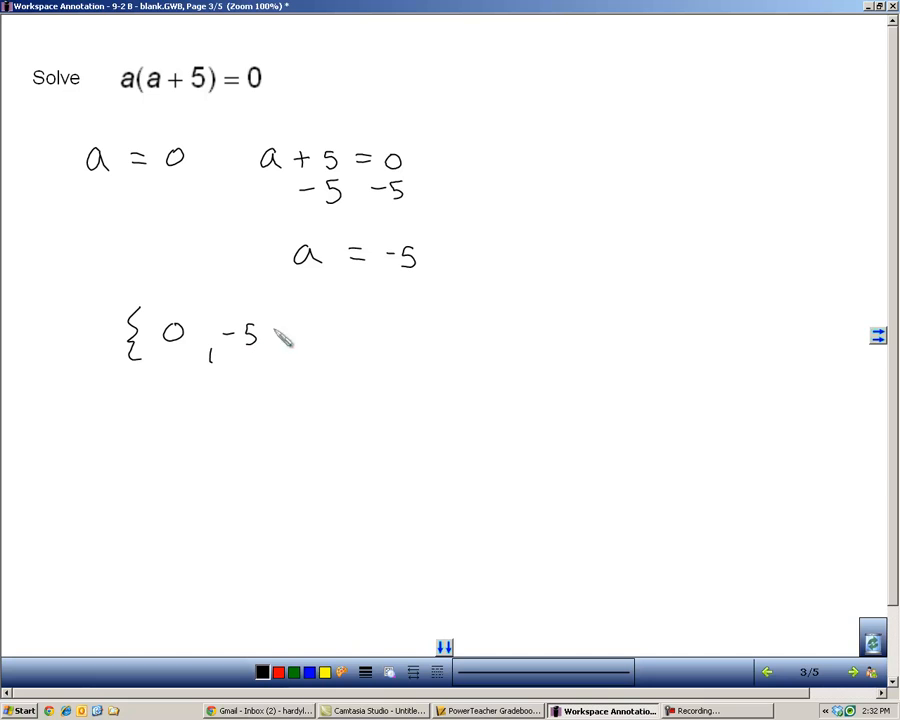
pyautogui.moveTo(270, 315); pyautogui.dragTo(285, 360)
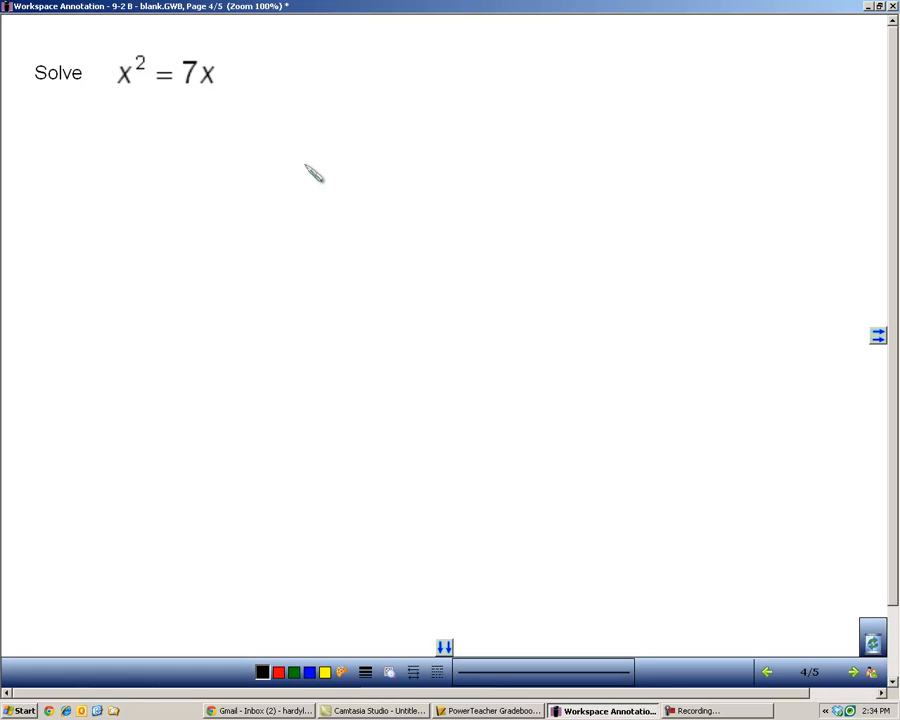
pyautogui.moveTo(210, 107)
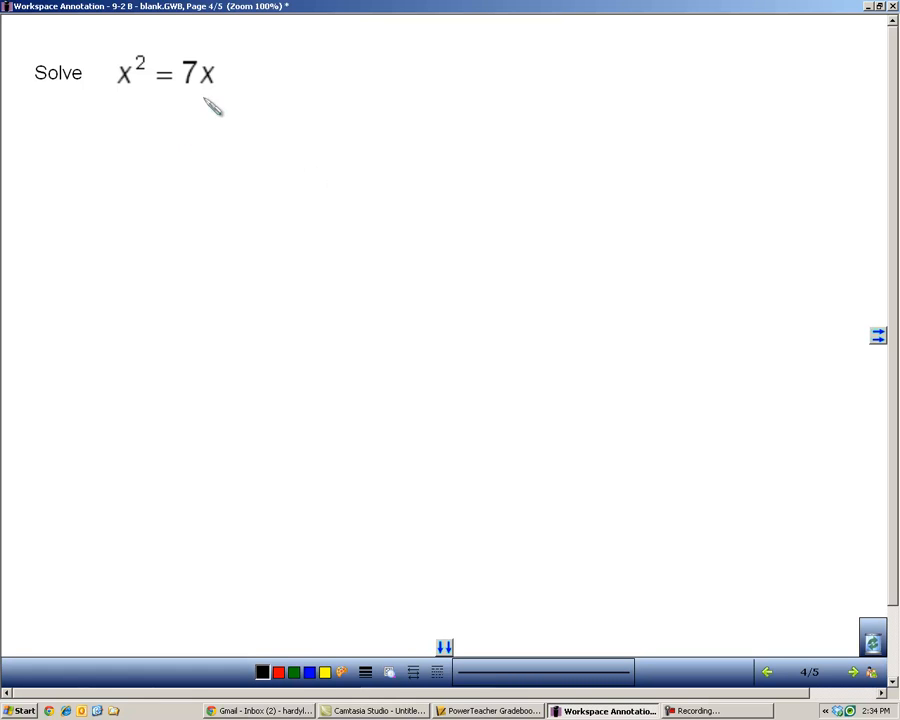
pyautogui.moveTo(225, 210)
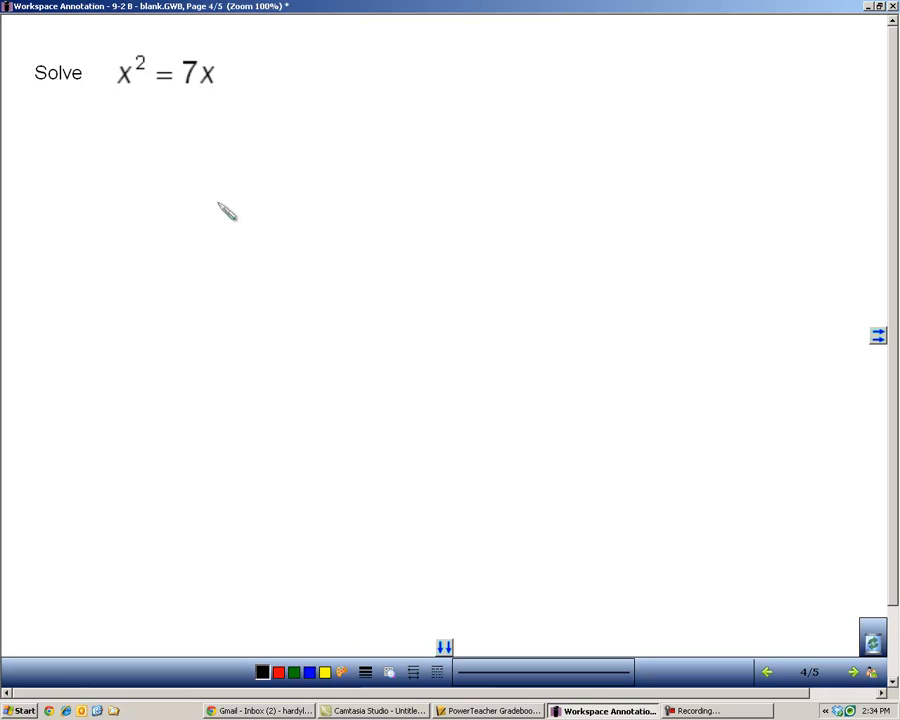
pyautogui.moveTo(195, 120)
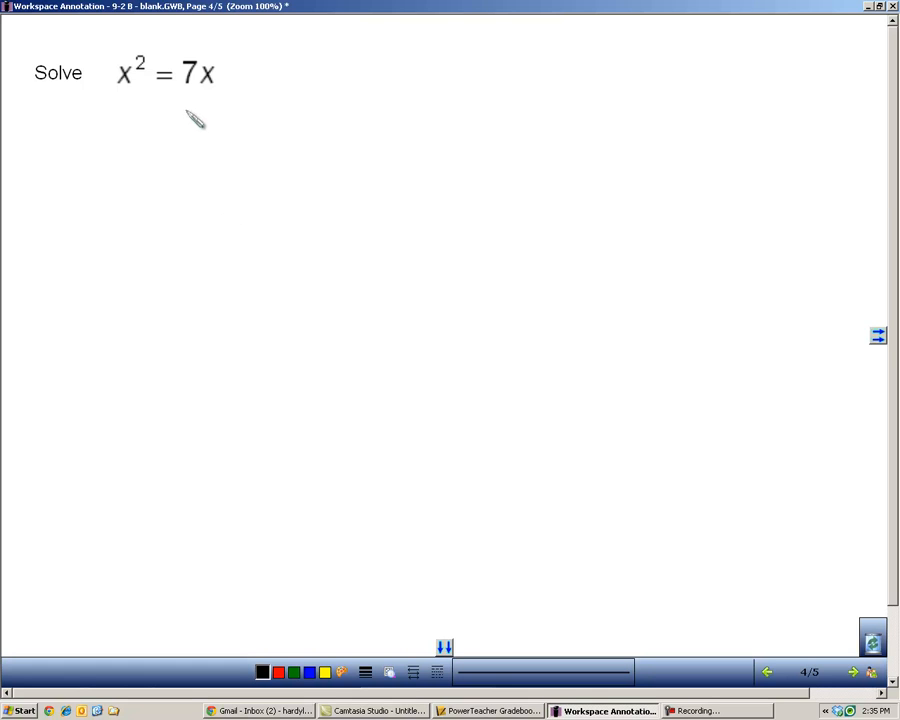
# Subtract 7x from both sides to get x² − 7x = 0, then factor into x(x − 7) = 0
pyautogui.moveTo(180, 105); pyautogui.dragTo(205, 115)
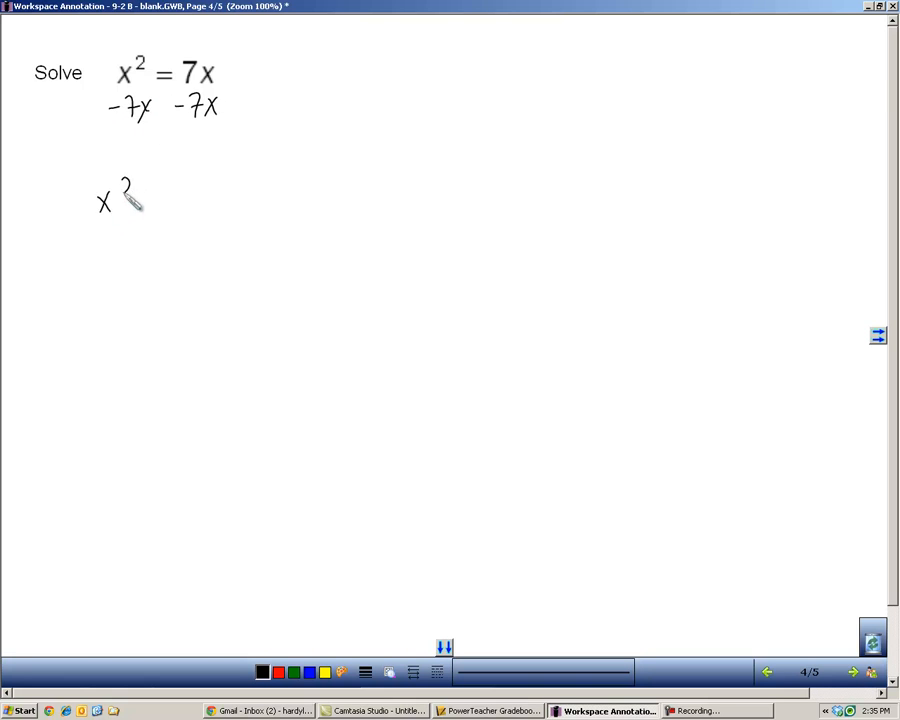
pyautogui.moveTo(135, 200); pyautogui.dragTo(195, 205)
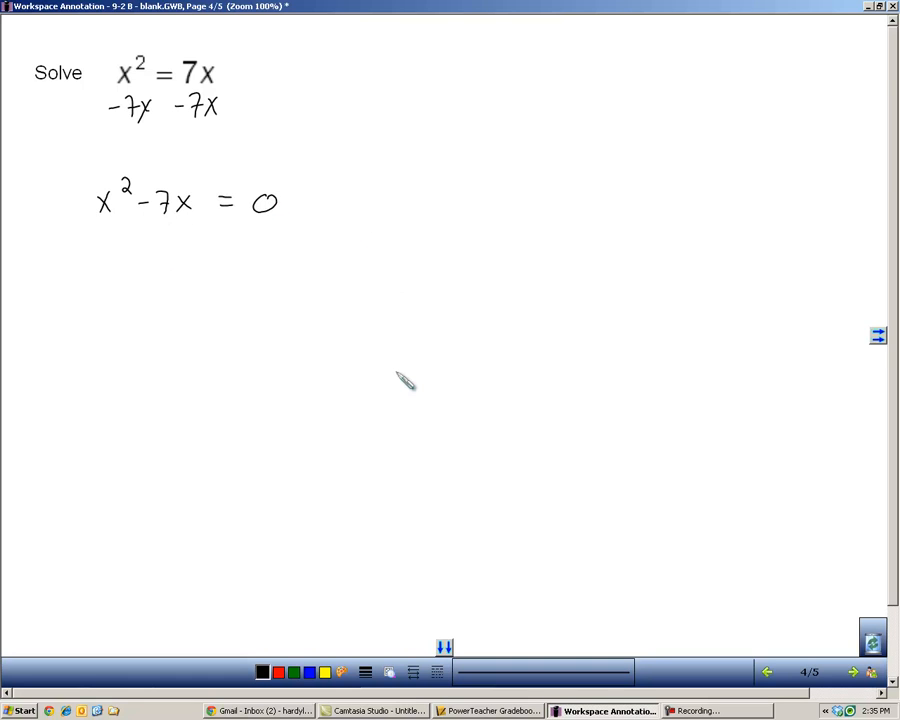
pyautogui.moveTo(133, 218)
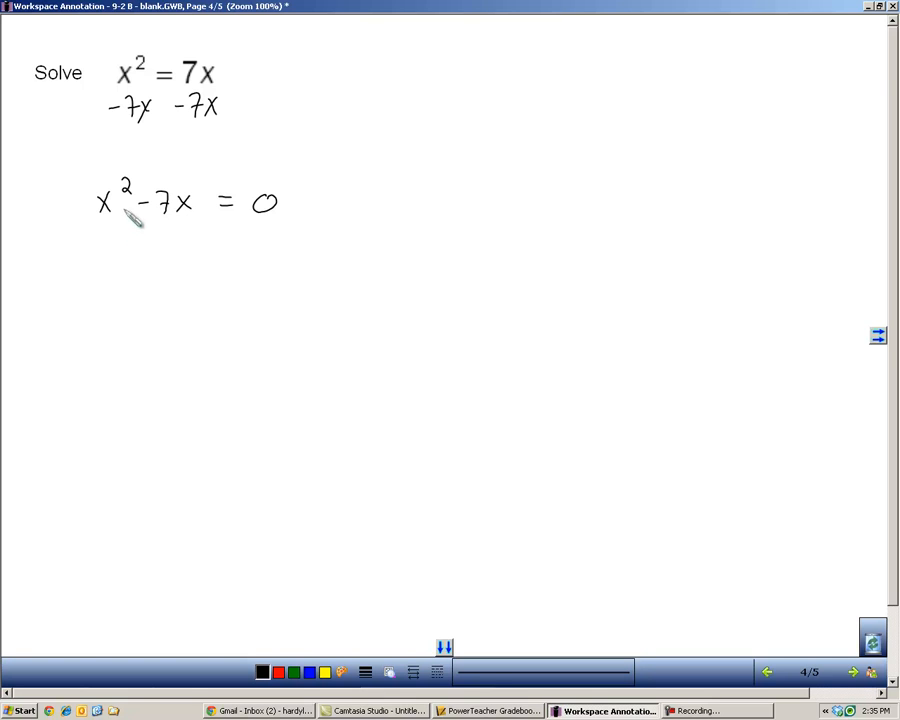
pyautogui.moveTo(197, 223)
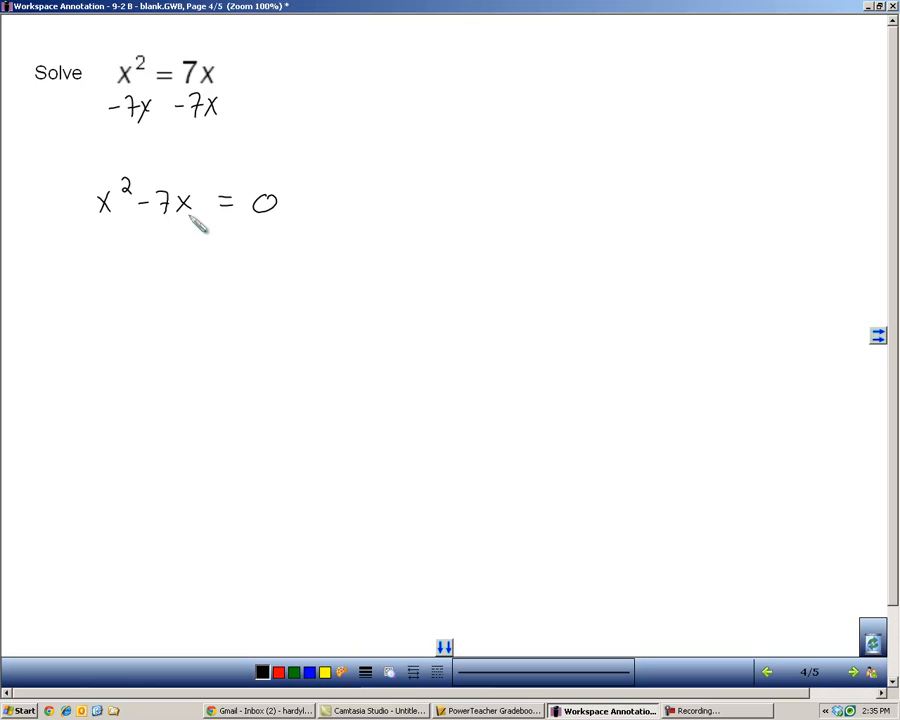
pyautogui.moveTo(115, 218)
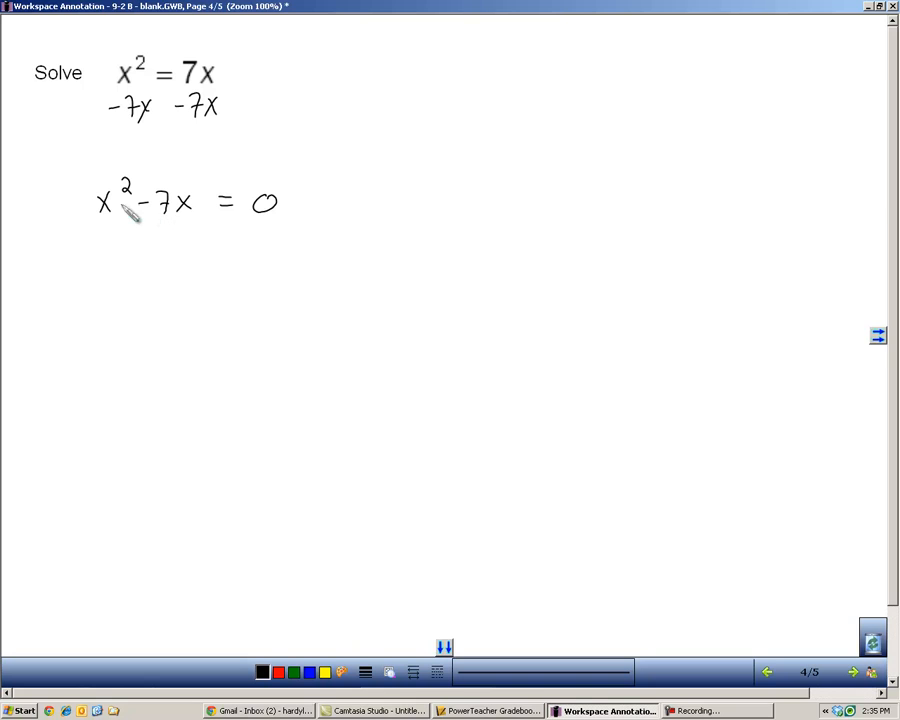
pyautogui.moveTo(155, 288)
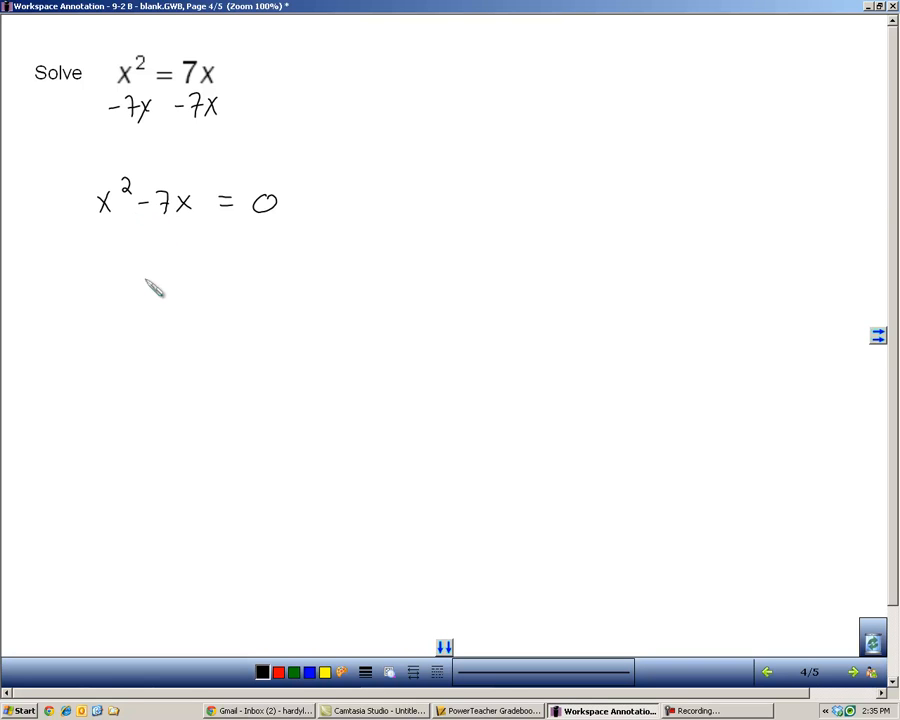
pyautogui.moveTo(155, 203)
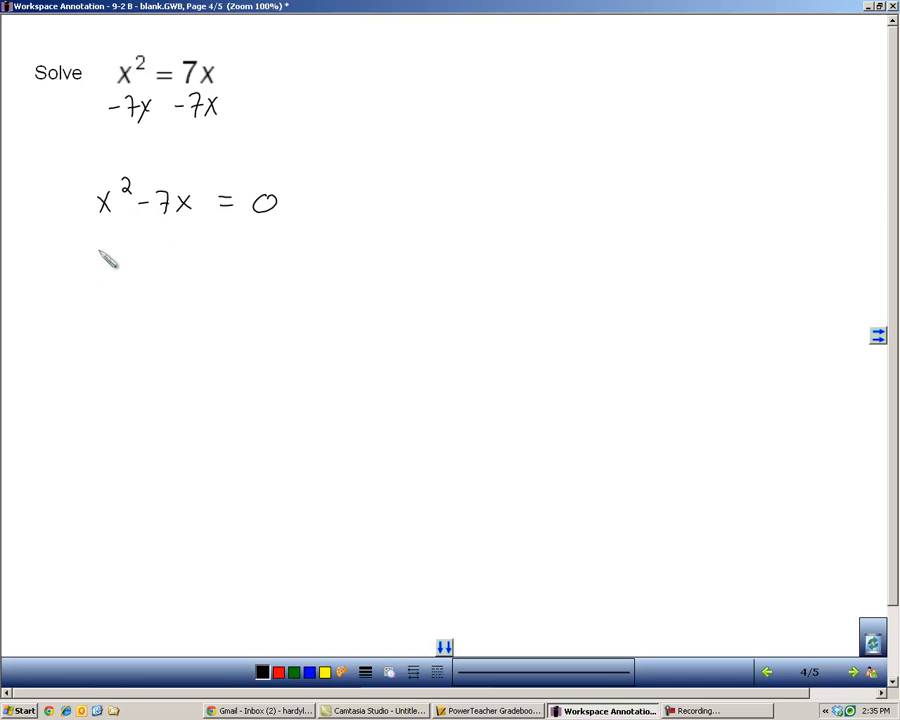
pyautogui.moveTo(80, 275); pyautogui.dragTo(115, 285)
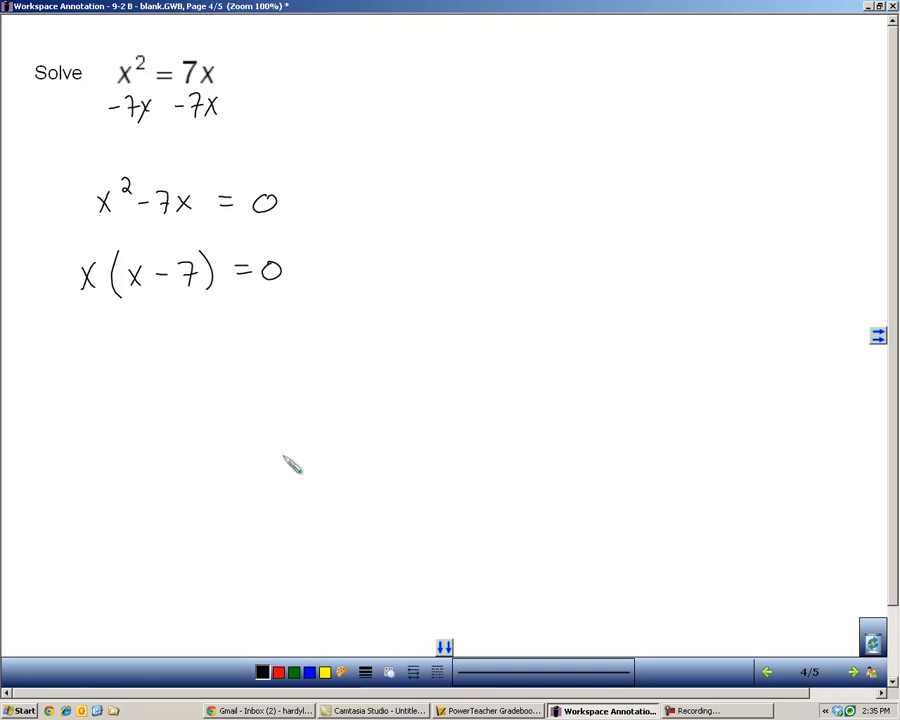
pyautogui.moveTo(134, 317)
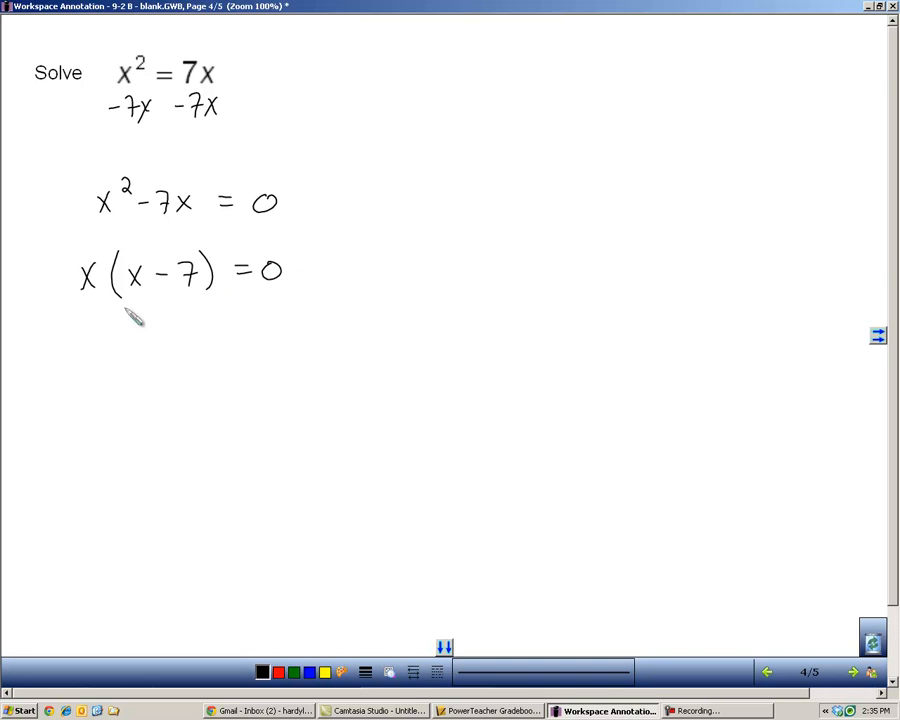
# Set x and x − 7 to zero, solve x = 7, write {0, 7}, and go to page 5
pyautogui.moveTo(80, 355); pyautogui.dragTo(120, 355)
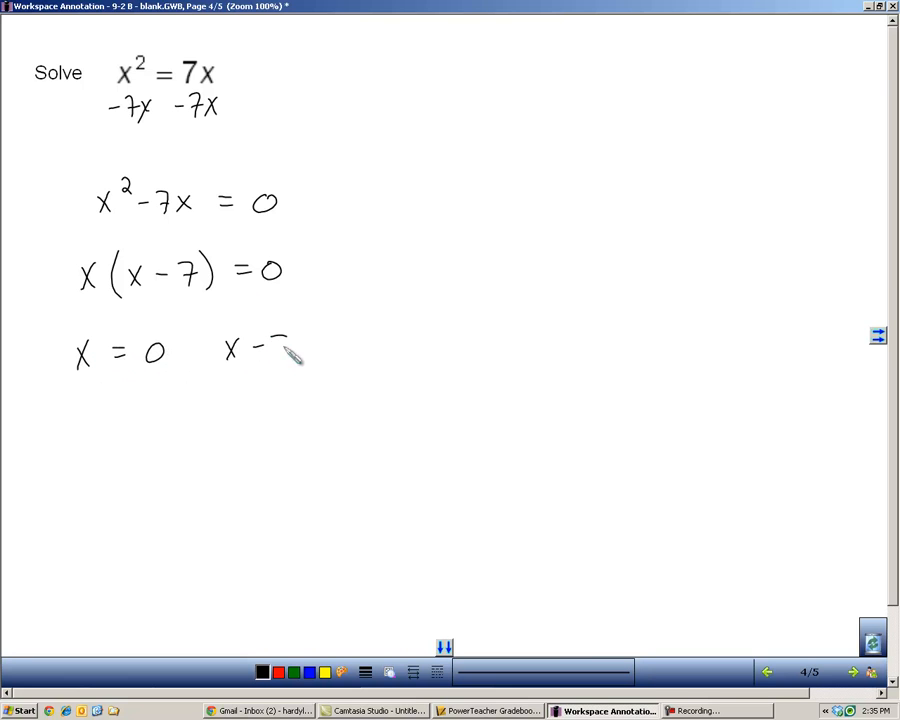
pyautogui.moveTo(285, 345); pyautogui.dragTo(350, 345)
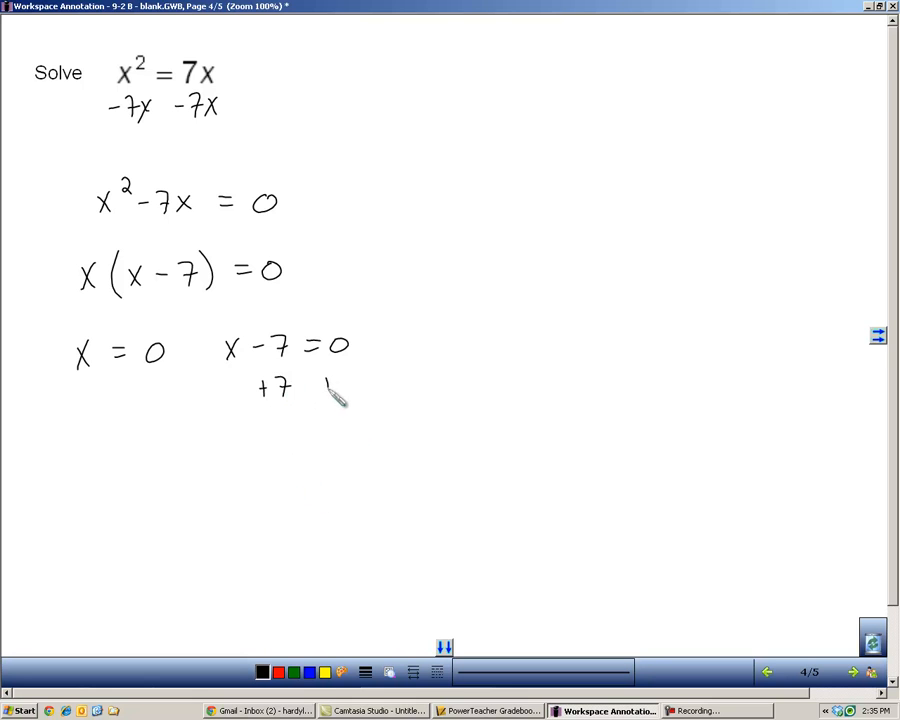
pyautogui.moveTo(310, 380); pyautogui.dragTo(320, 440)
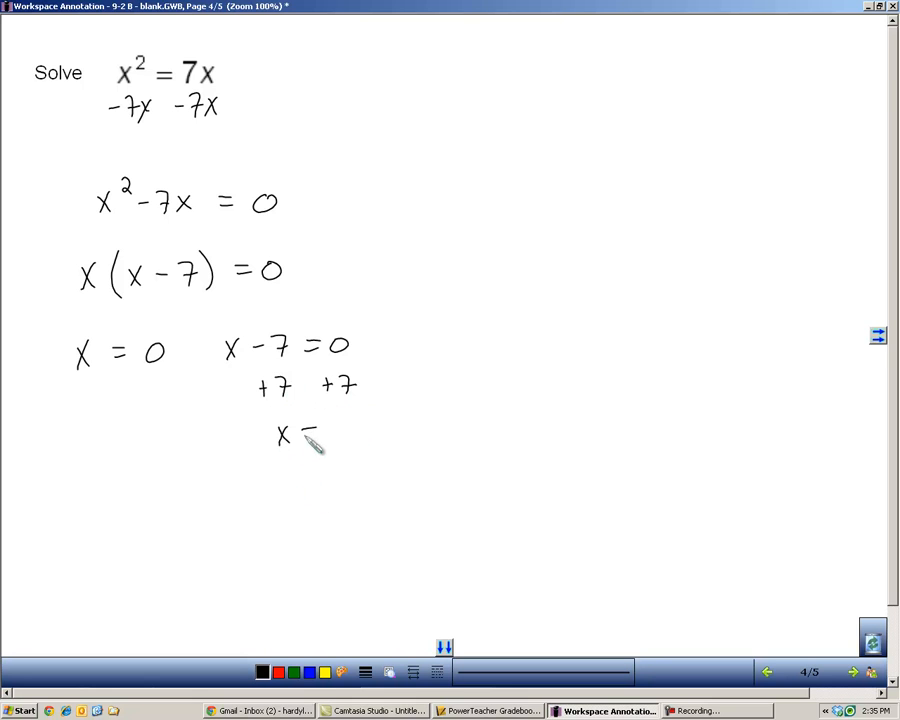
pyautogui.moveTo(300, 433); pyautogui.dragTo(350, 433)
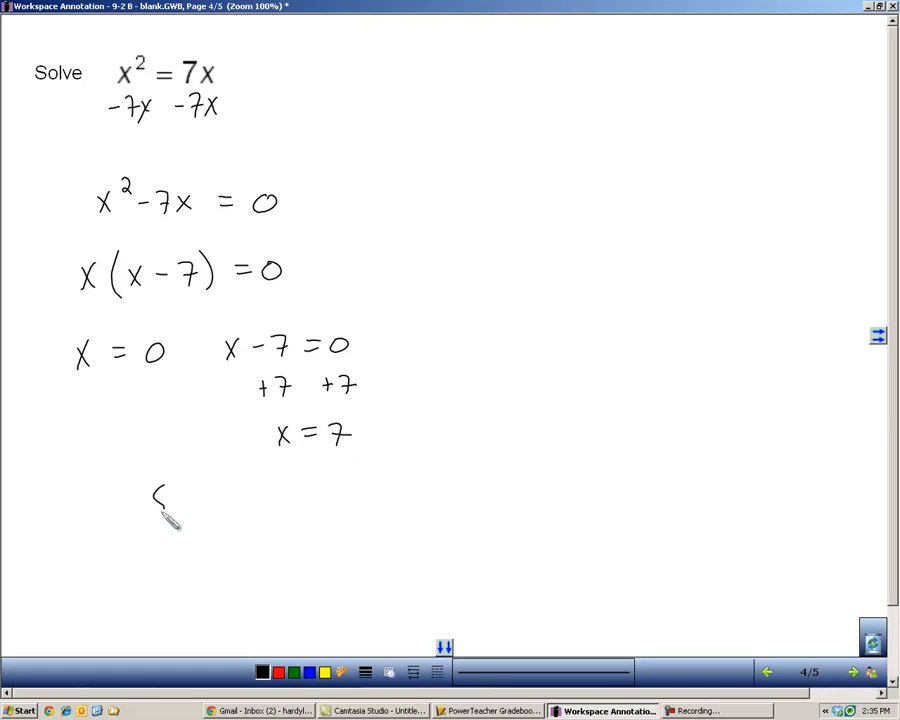
pyautogui.moveTo(160, 500); pyautogui.dragTo(260, 510)
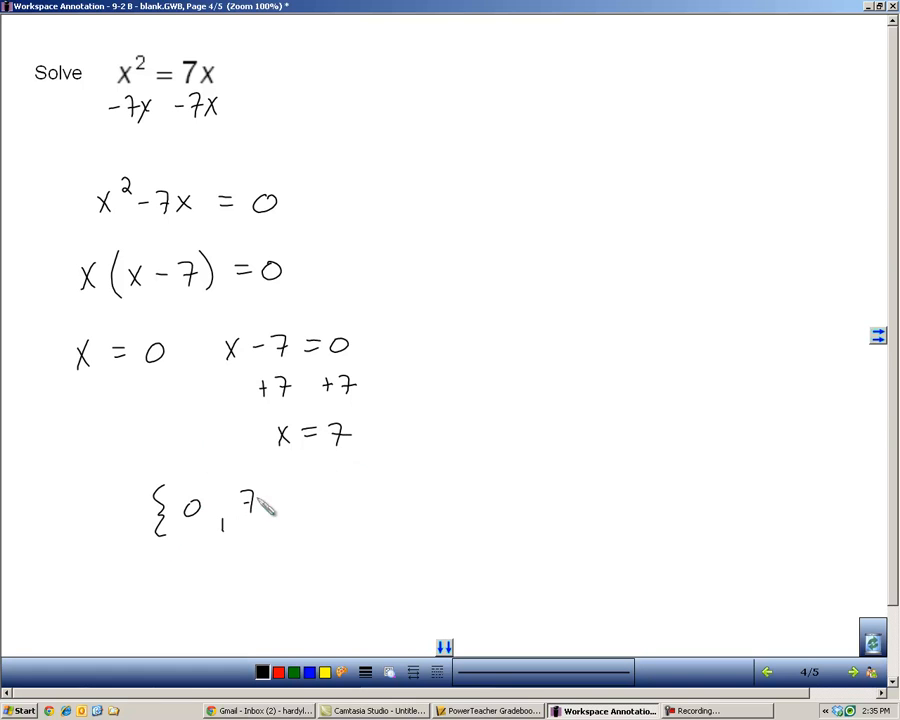
pyautogui.moveTo(270, 485); pyautogui.dragTo(285, 525)
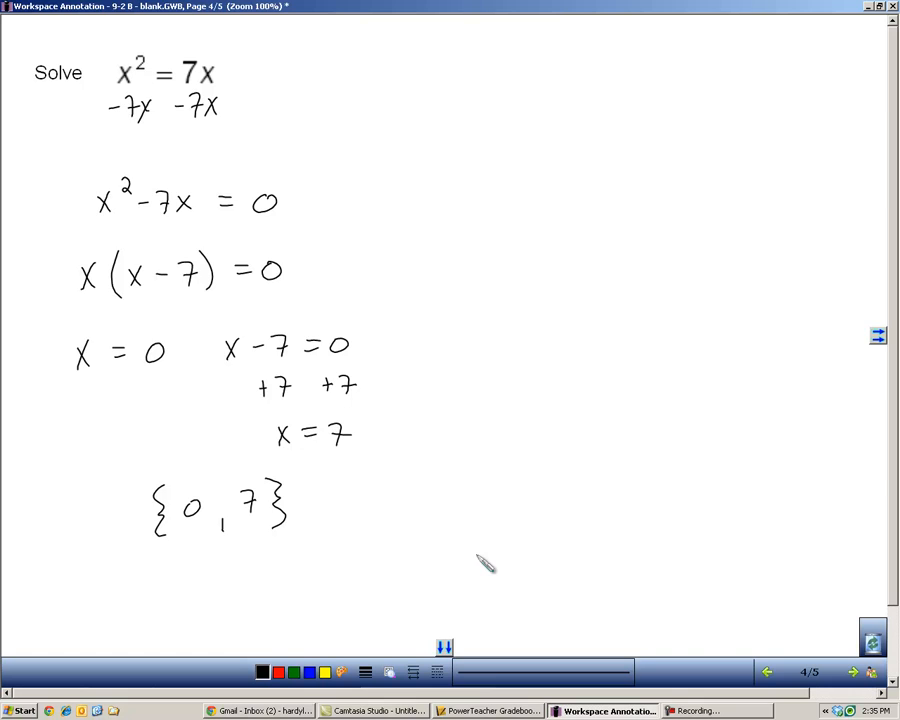
pyautogui.click(852, 671)
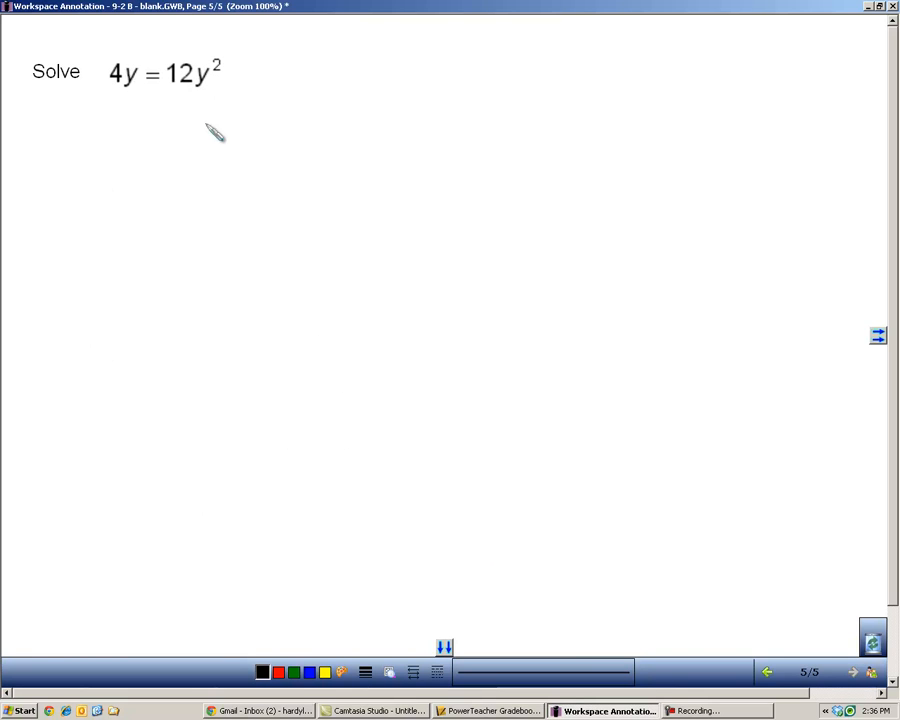
pyautogui.moveTo(200, 110)
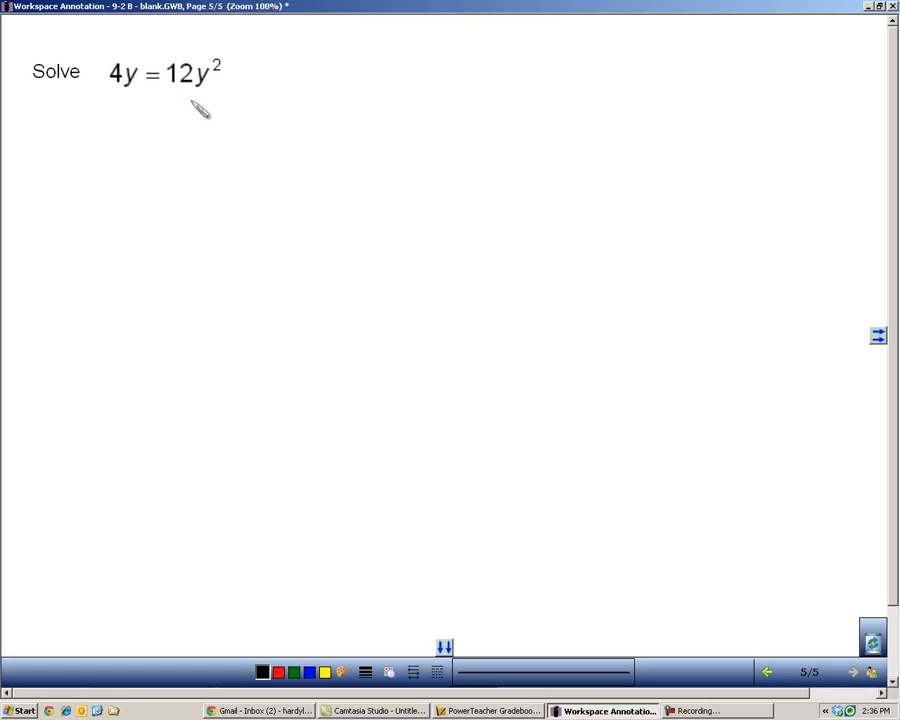
pyautogui.moveTo(115, 117)
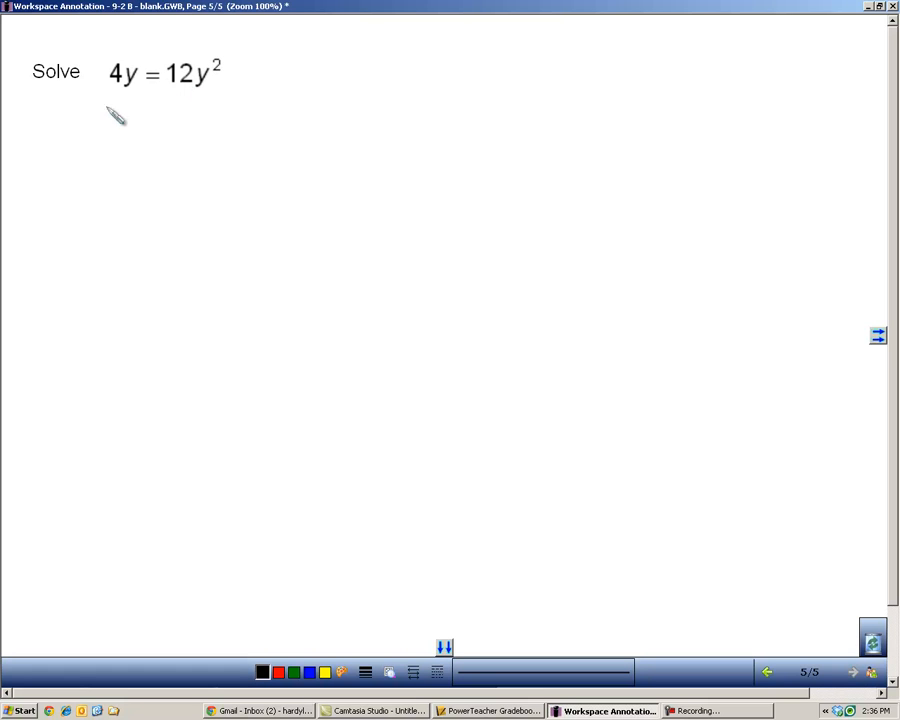
# Write −4y under both sides, rewrite as 12y² − 4y = 0, and begin factoring 4y(3y − 1)
pyautogui.moveTo(100, 110); pyautogui.dragTo(135, 120)
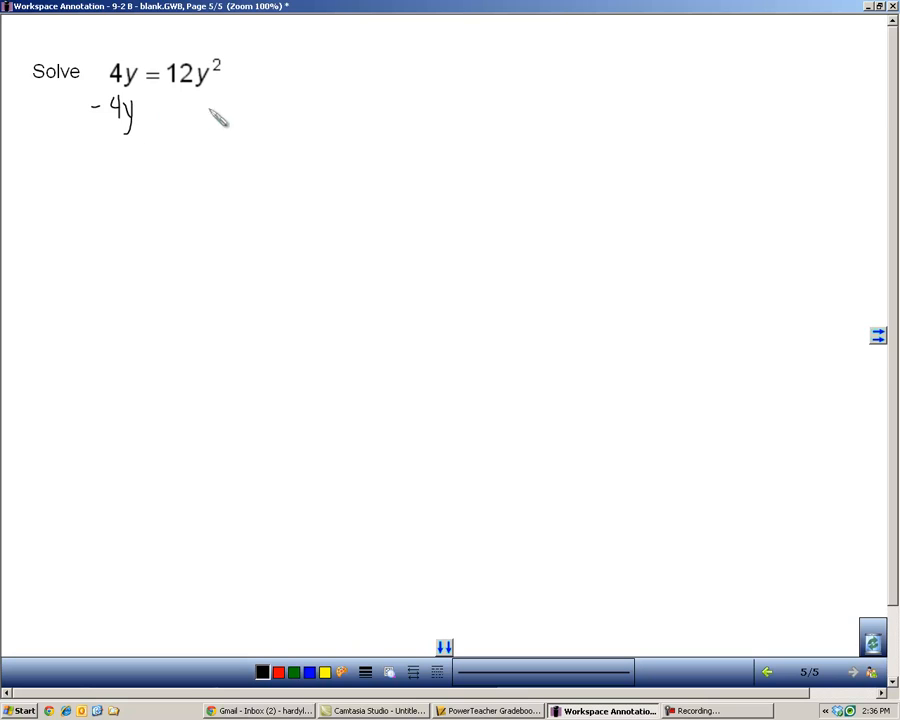
pyautogui.moveTo(190, 105); pyautogui.dragTo(235, 115)
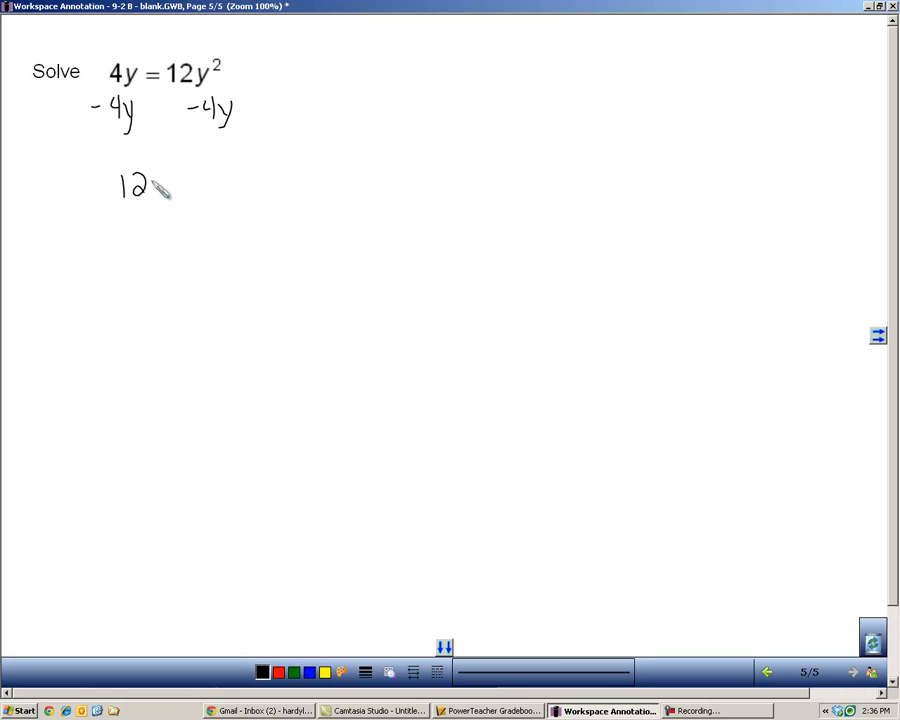
pyautogui.moveTo(155, 185); pyautogui.dragTo(210, 185)
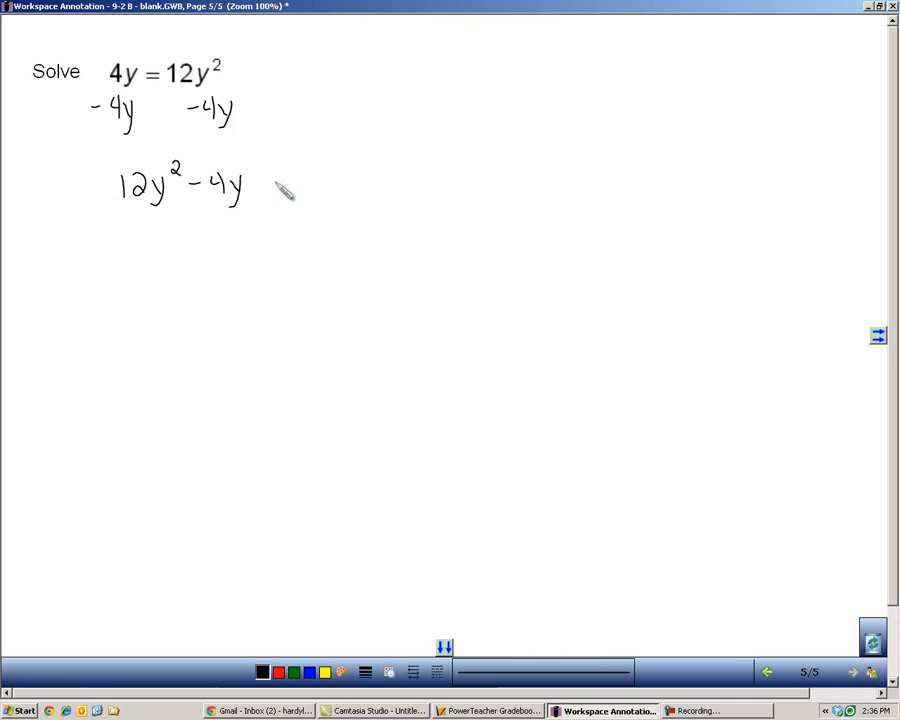
pyautogui.moveTo(280, 183); pyautogui.dragTo(330, 183)
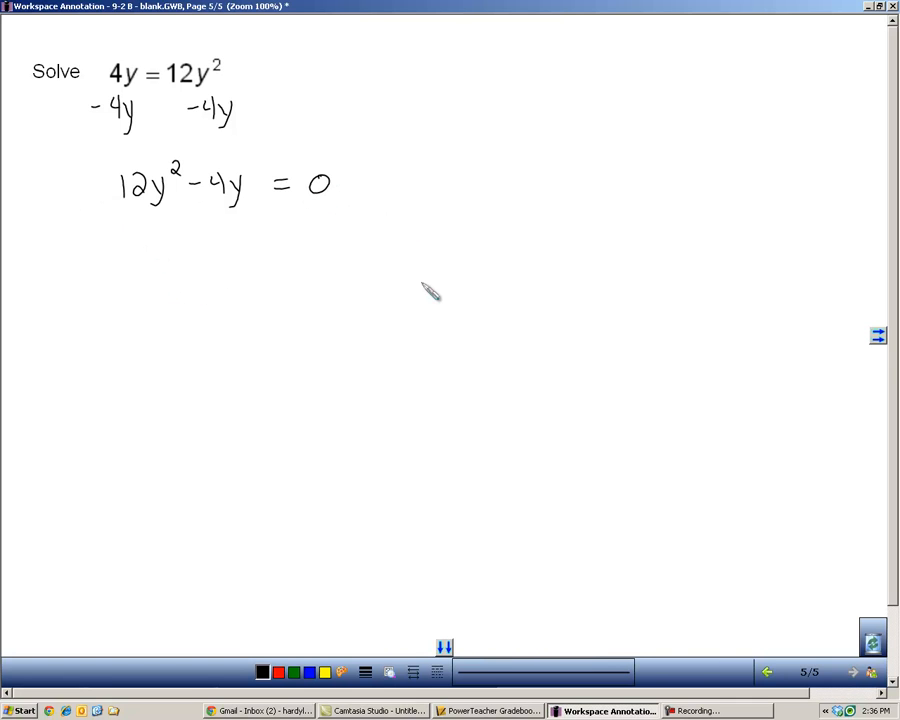
pyautogui.moveTo(150, 215)
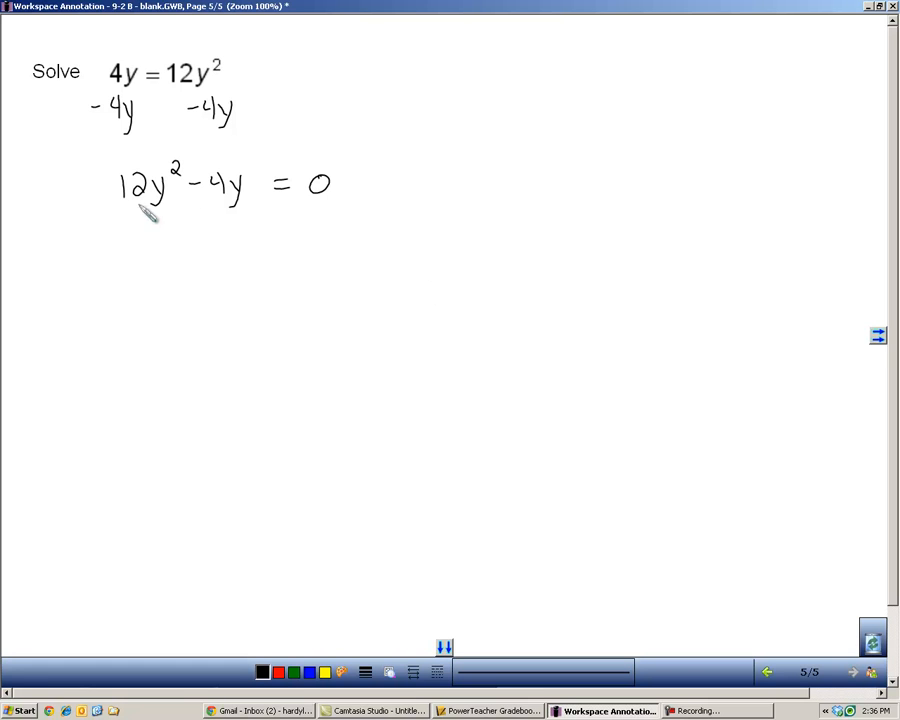
pyautogui.moveTo(207, 220)
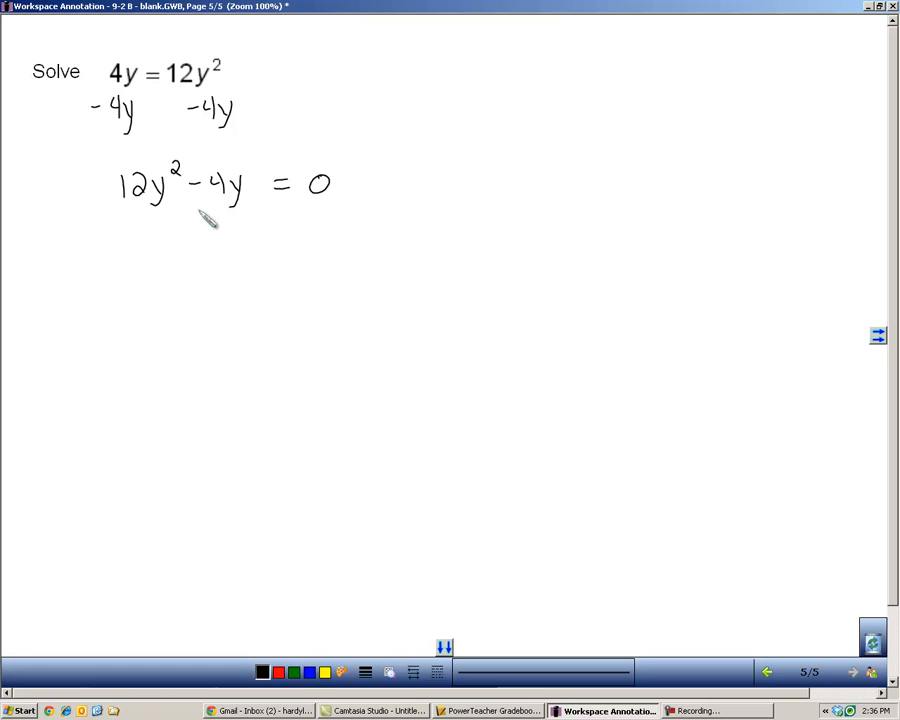
pyautogui.moveTo(165, 195)
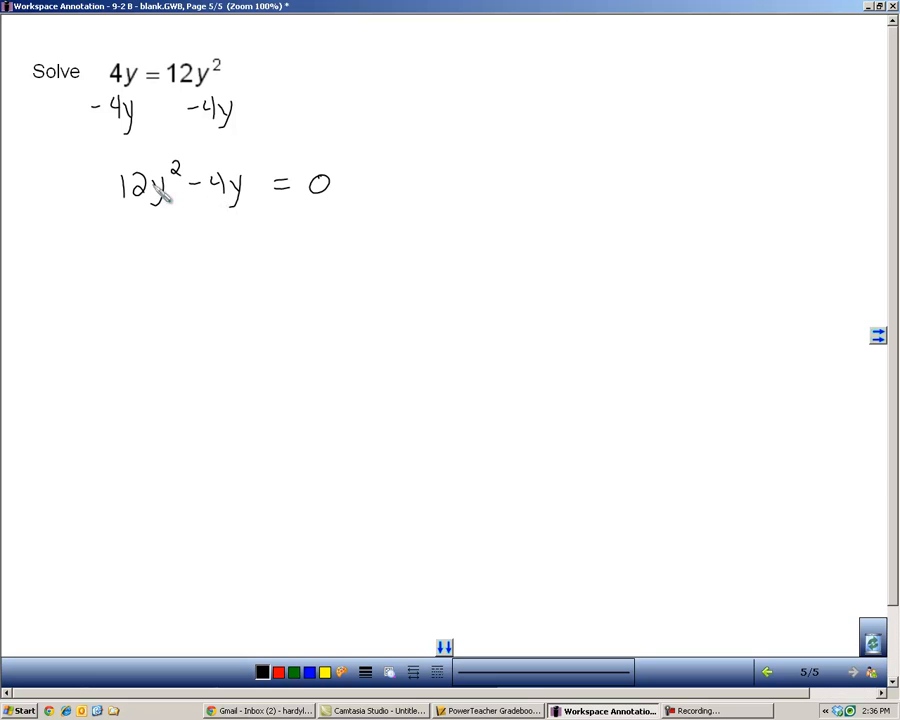
pyautogui.moveTo(225, 233)
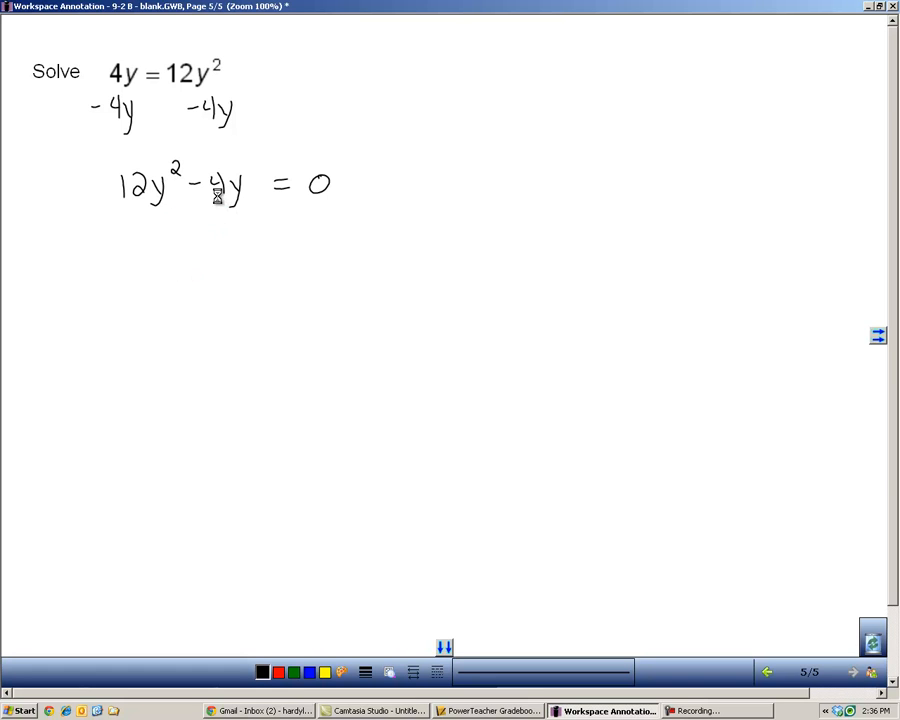
pyautogui.moveTo(100, 250); pyautogui.dragTo(135, 280)
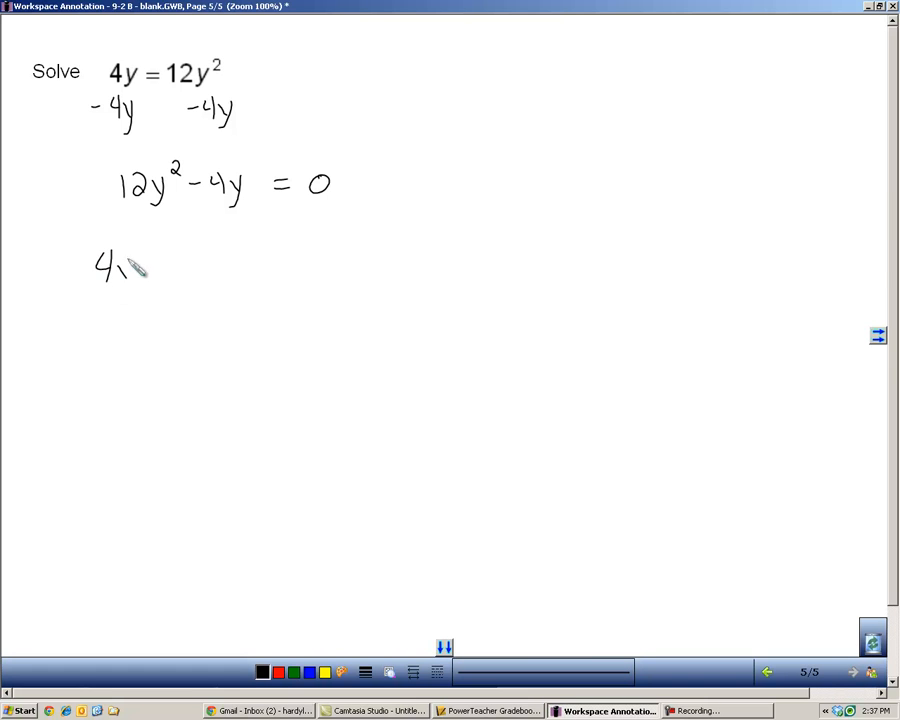
# Finish writing 4y(3y − 1) = 0 and write y = 1/3 as the second solution
pyautogui.moveTo(150, 270); pyautogui.dragTo(180, 275)
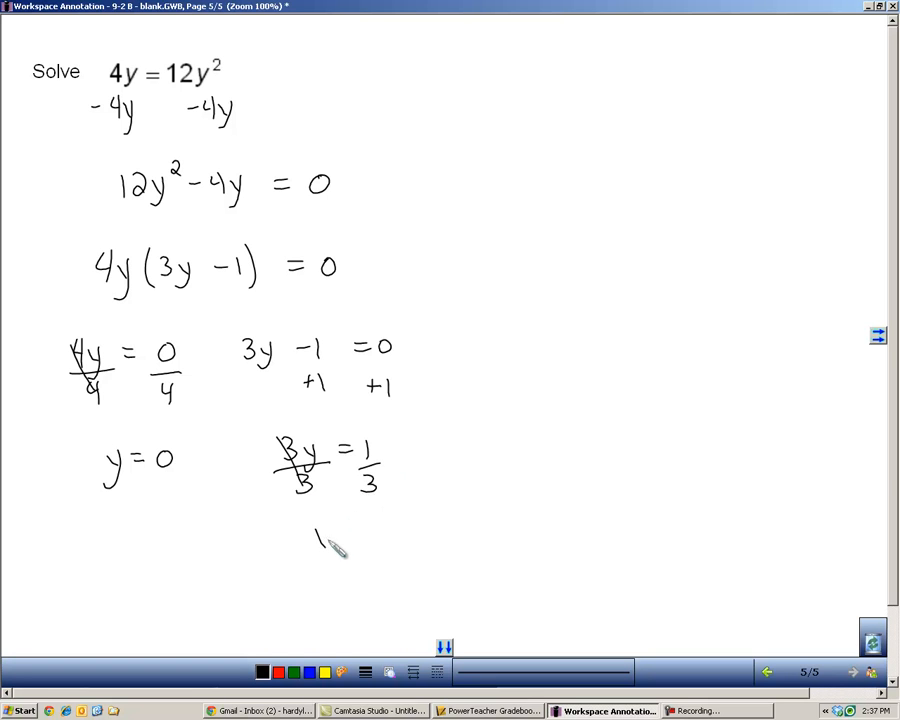
pyautogui.moveTo(315, 540); pyautogui.dragTo(390, 570)
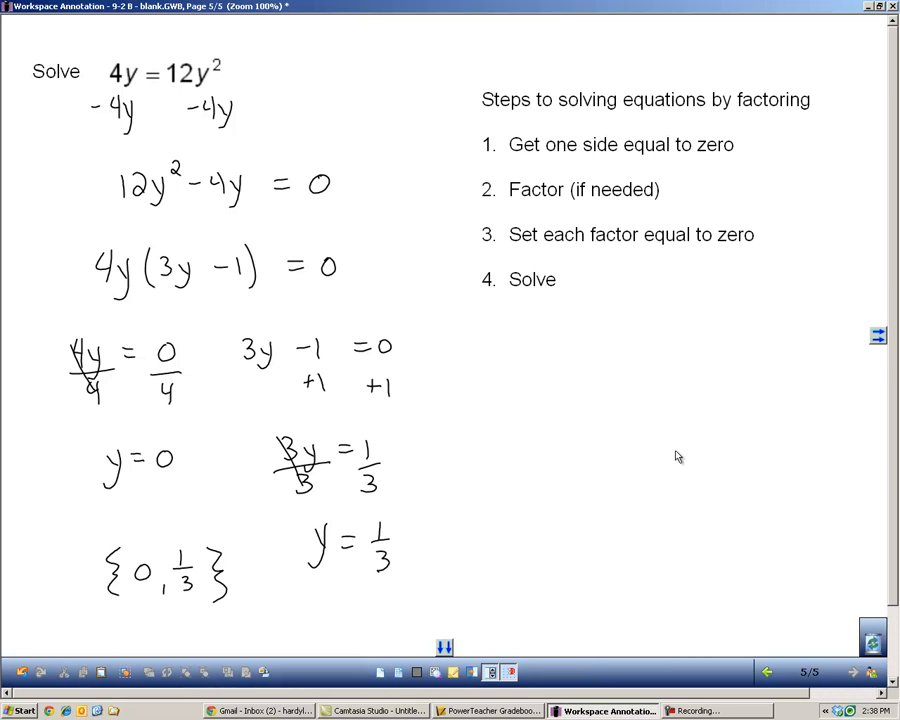
pyautogui.moveTo(851, 244)
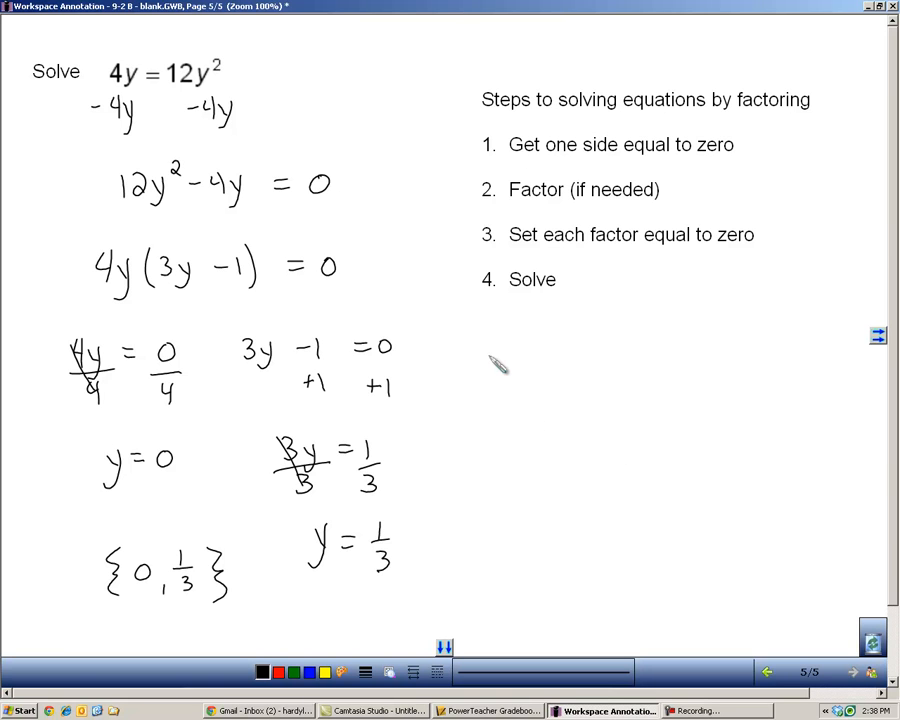
pyautogui.moveTo(672, 122)
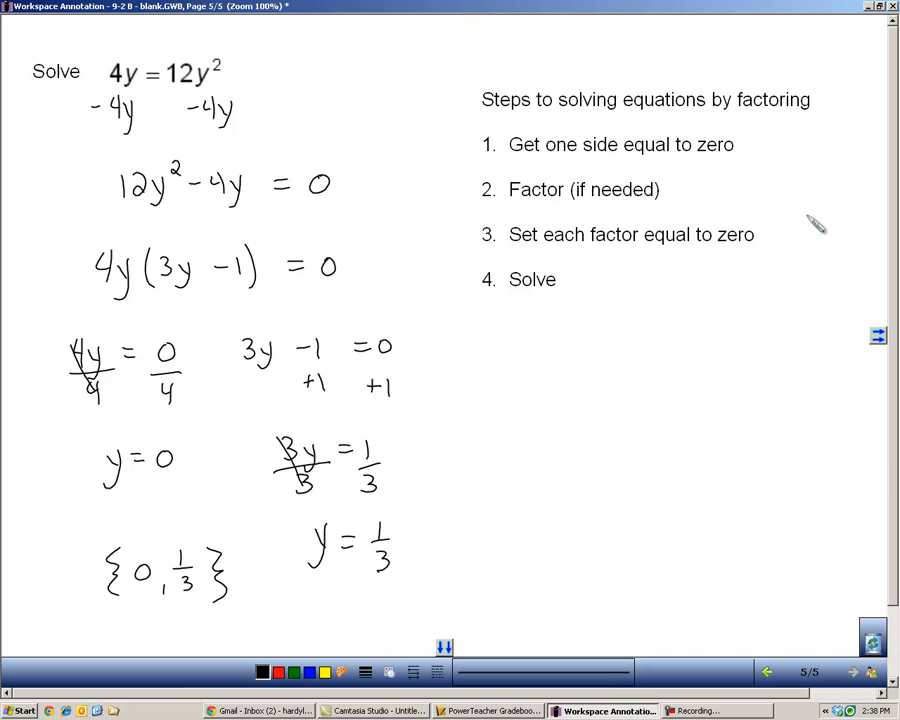
pyautogui.moveTo(550, 165)
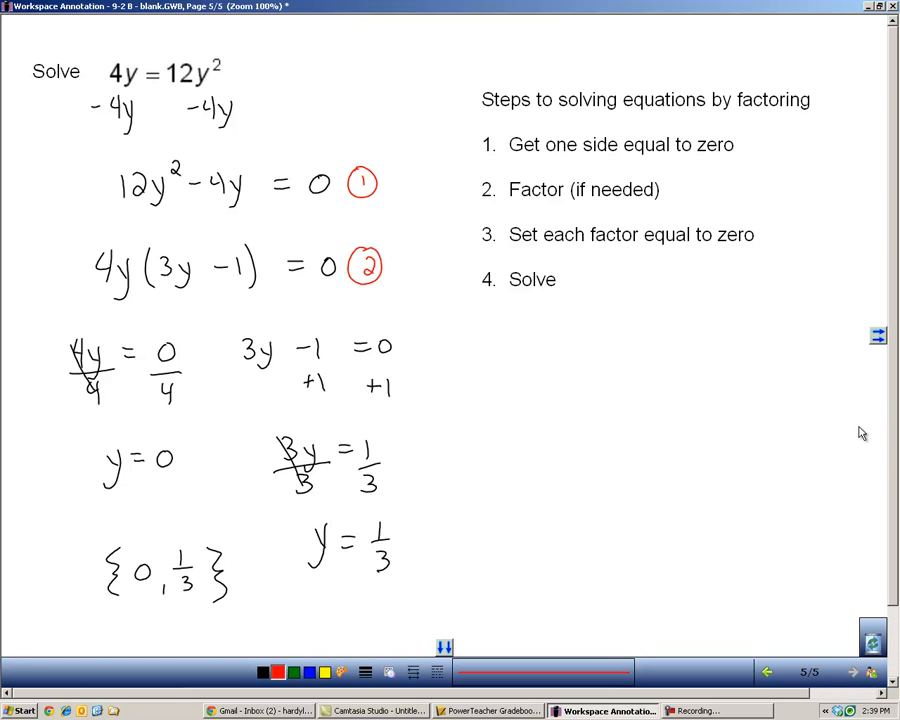
pyautogui.click(767, 671)
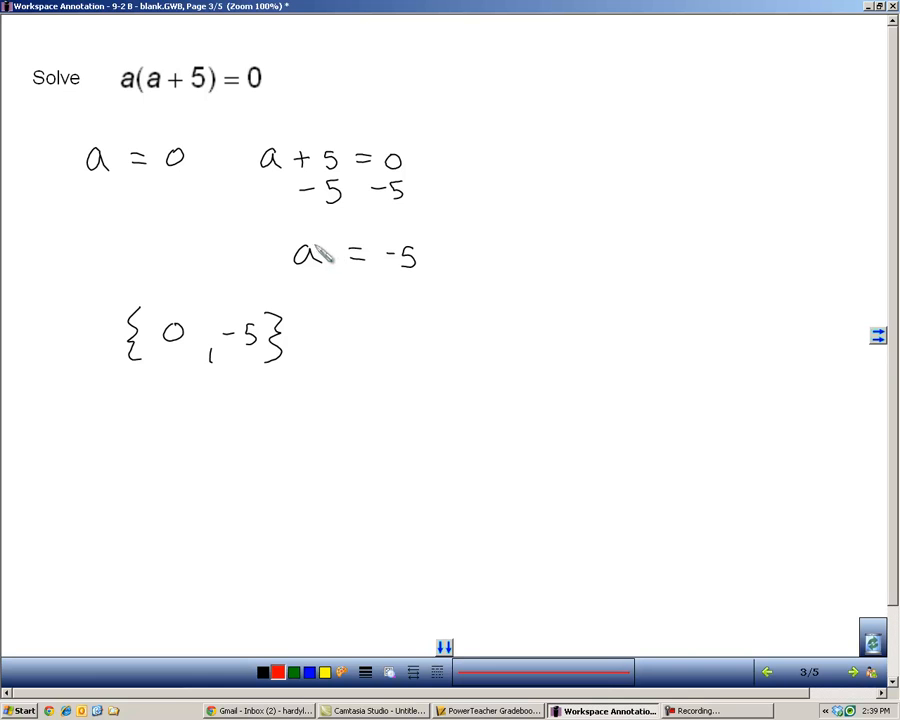
pyautogui.click(852, 671)
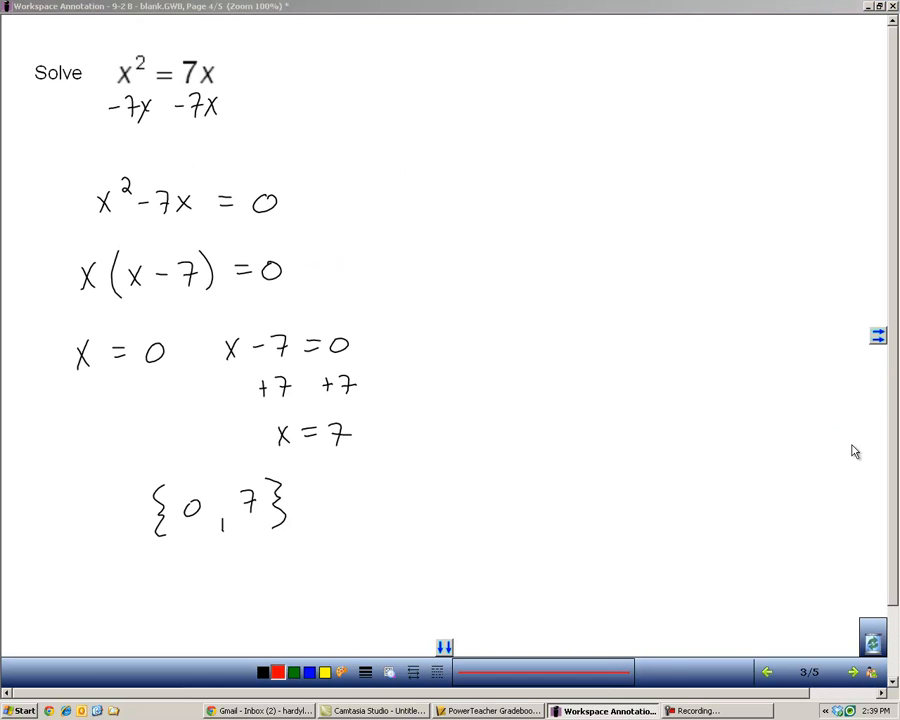
pyautogui.click(852, 671)
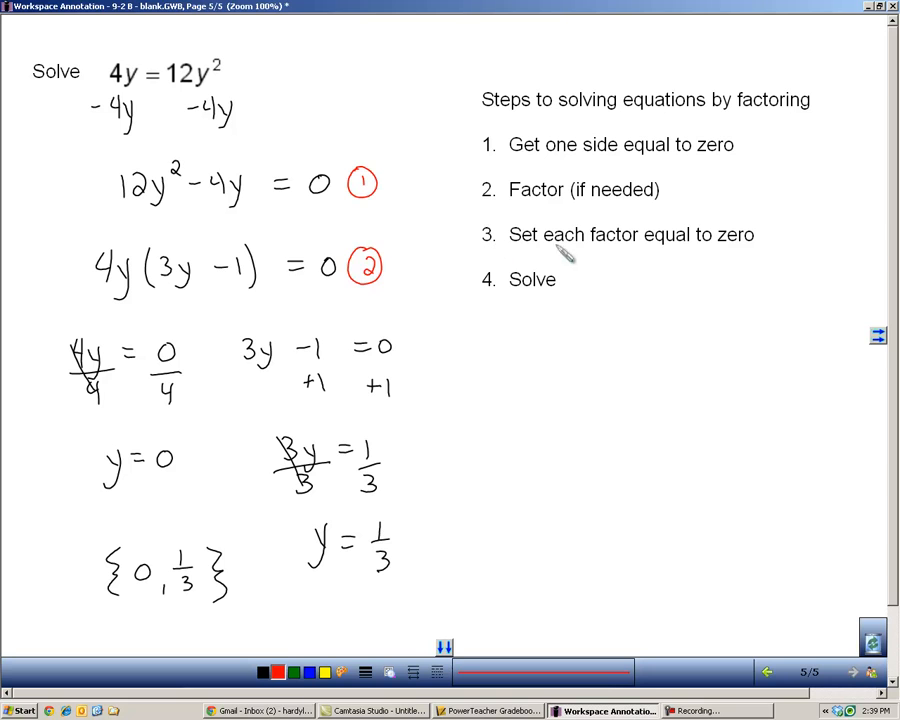
pyautogui.moveTo(430, 355)
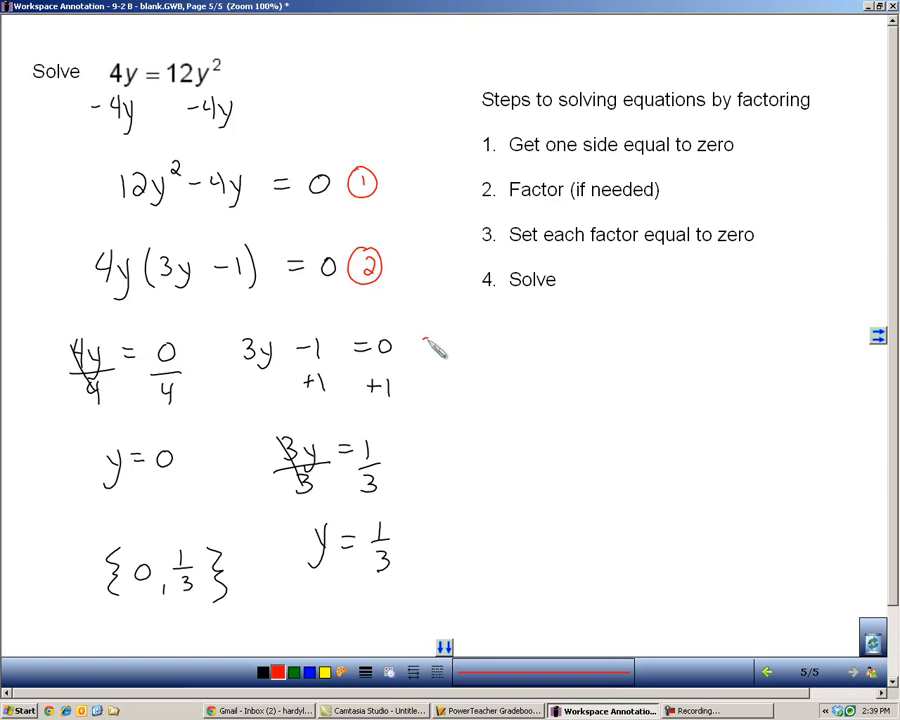
# Begin the red circled 3 label beside 3y − 1 = 0
pyautogui.click(425, 345)
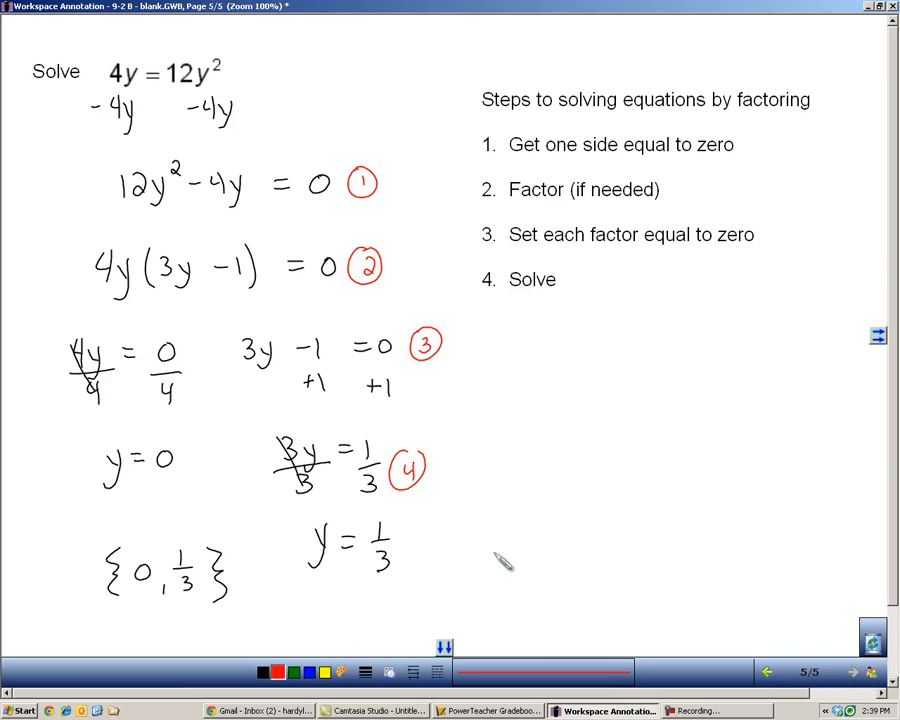
pyautogui.moveTo(580, 335)
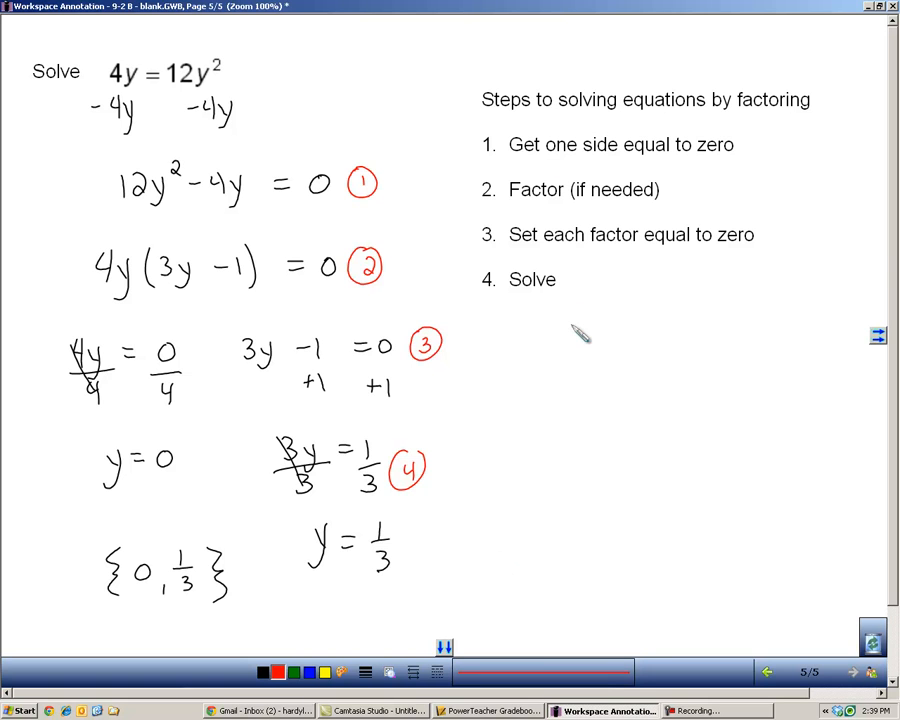